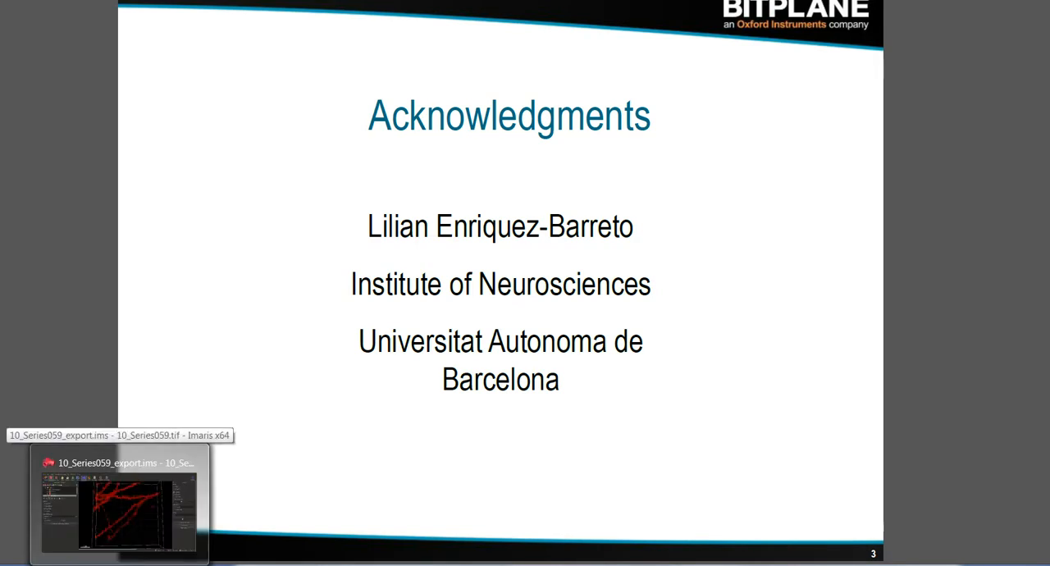
# Step: Switch to Imaris and start Filaments 2 with automatic creation skipped for manual tracing
pyautogui.click(122, 500)
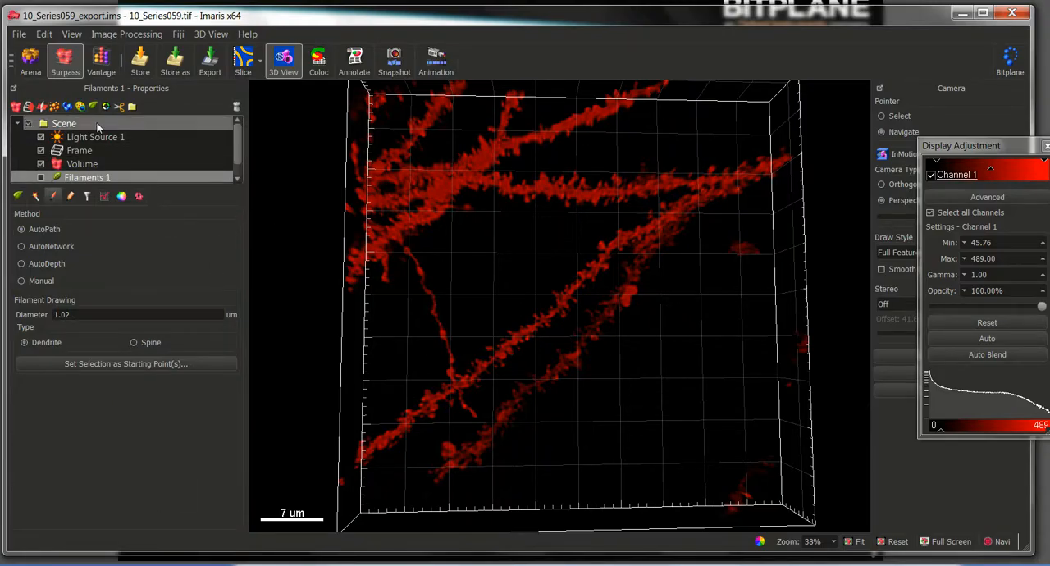
pyautogui.moveTo(92, 107)
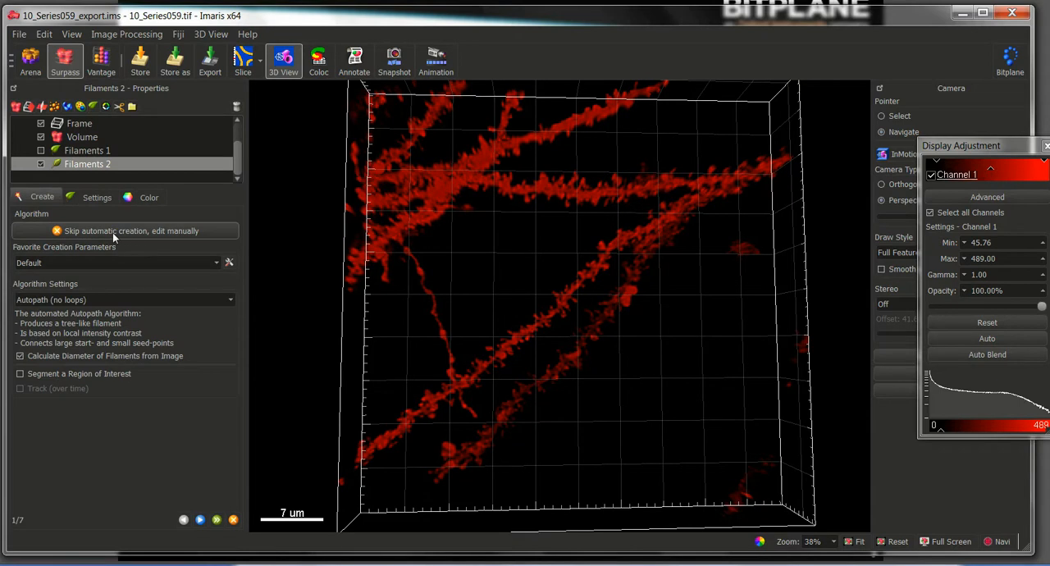
pyautogui.click(131, 230)
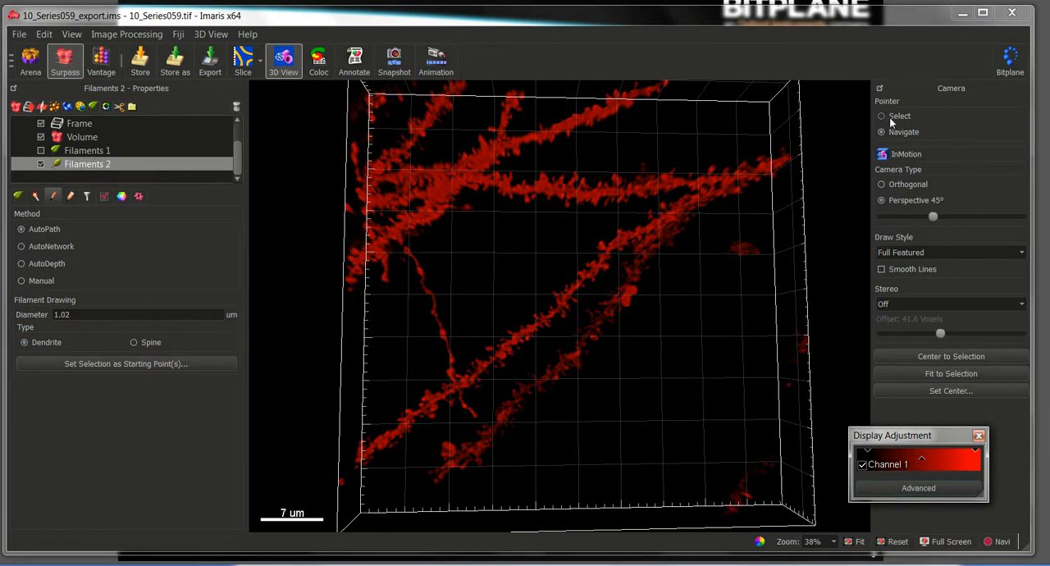
# Step: In Select mode, place the AutoPath starting point at the dendrite's upper-right end
pyautogui.click(883, 115)
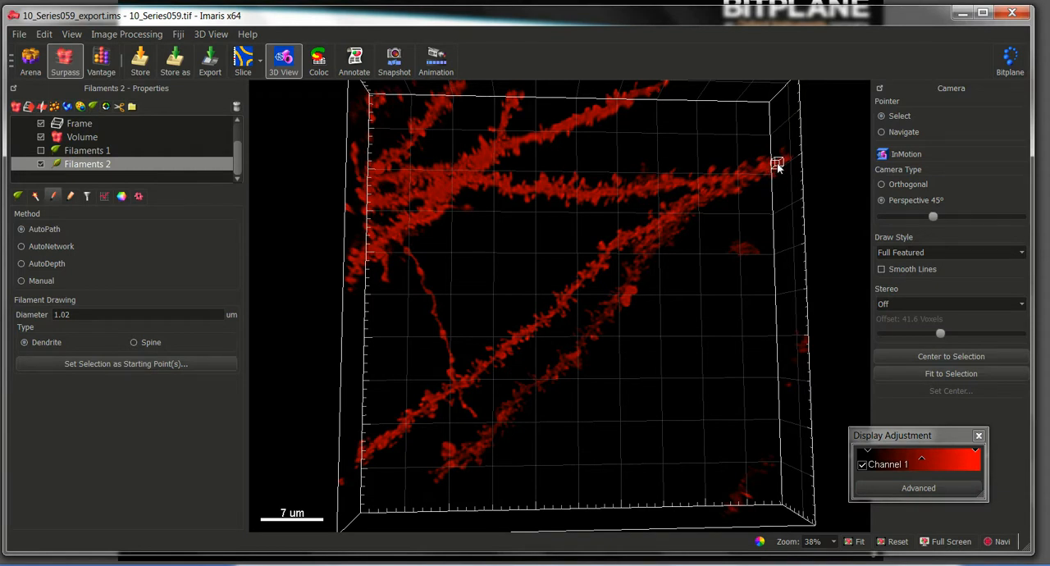
pyautogui.click(778, 160)
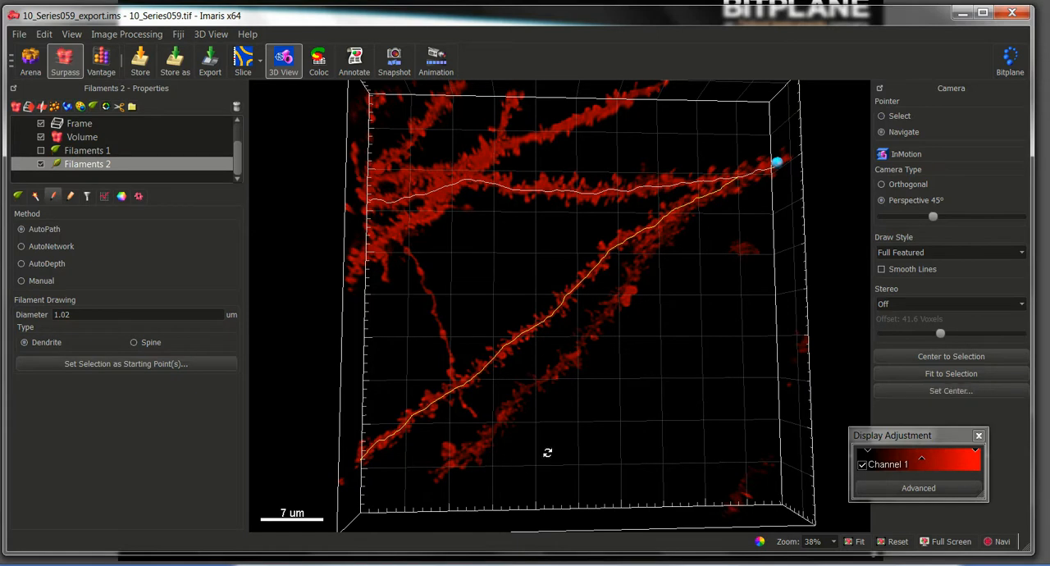
pyautogui.moveTo(548, 328); pyautogui.dragTo(450, 272)
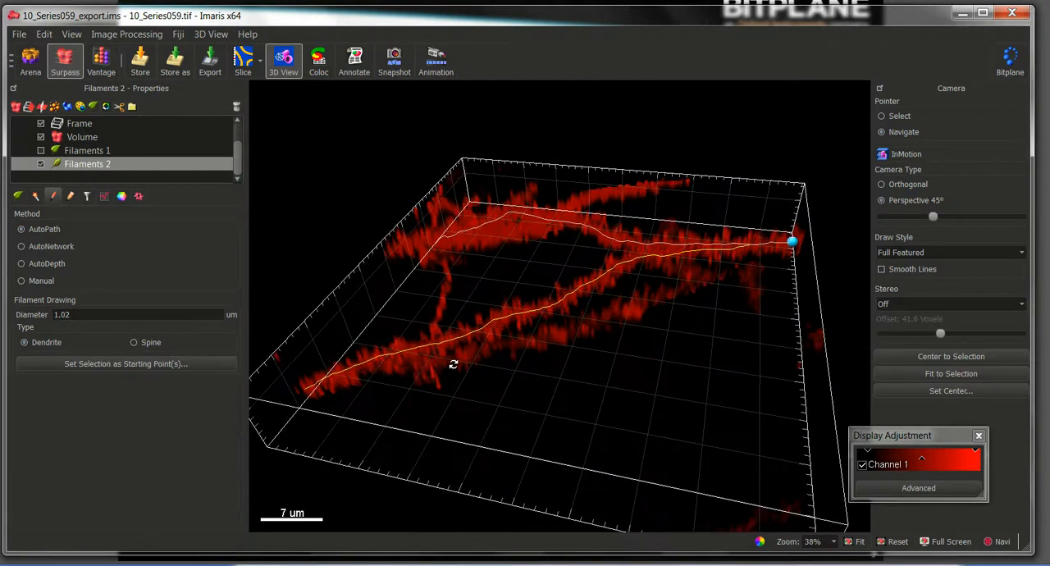
pyautogui.moveTo(695, 282)
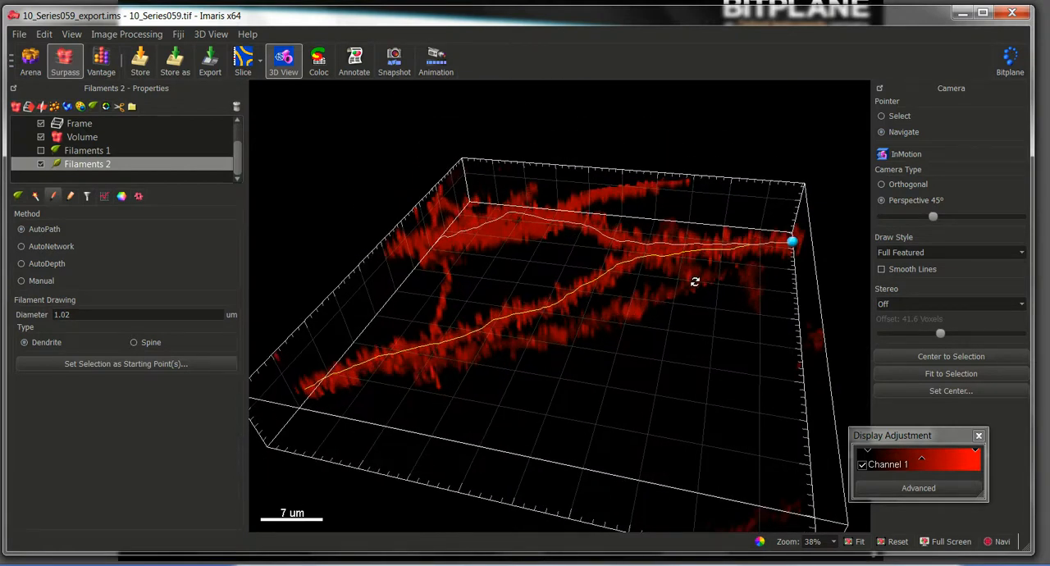
# Step: Trace the lower dendrite to an endpoint at its bottom-left end, then return to Navigate
pyautogui.moveTo(696, 282); pyautogui.dragTo(402, 425)
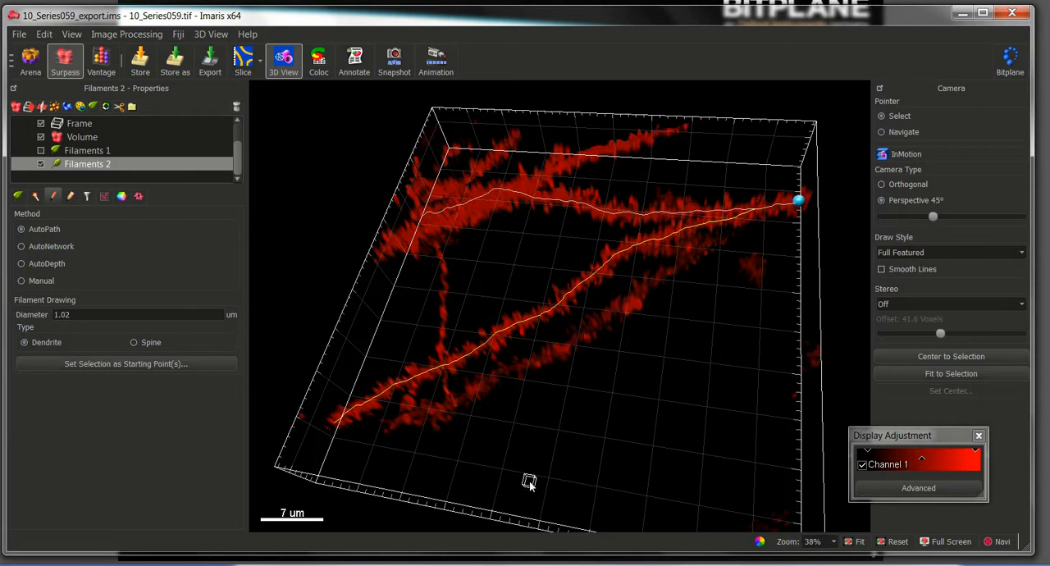
pyautogui.click(451, 410)
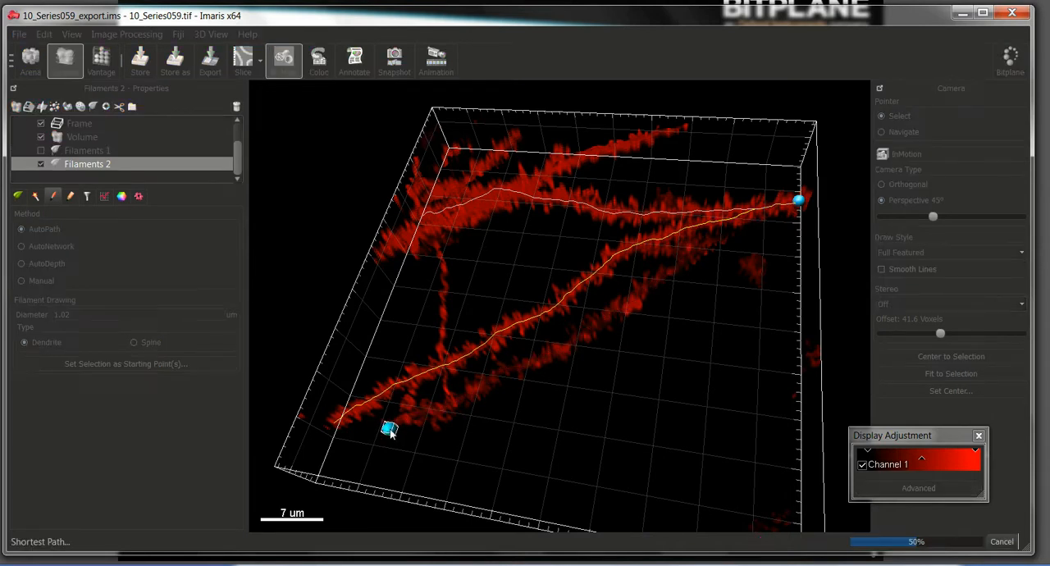
pyautogui.click(390, 429)
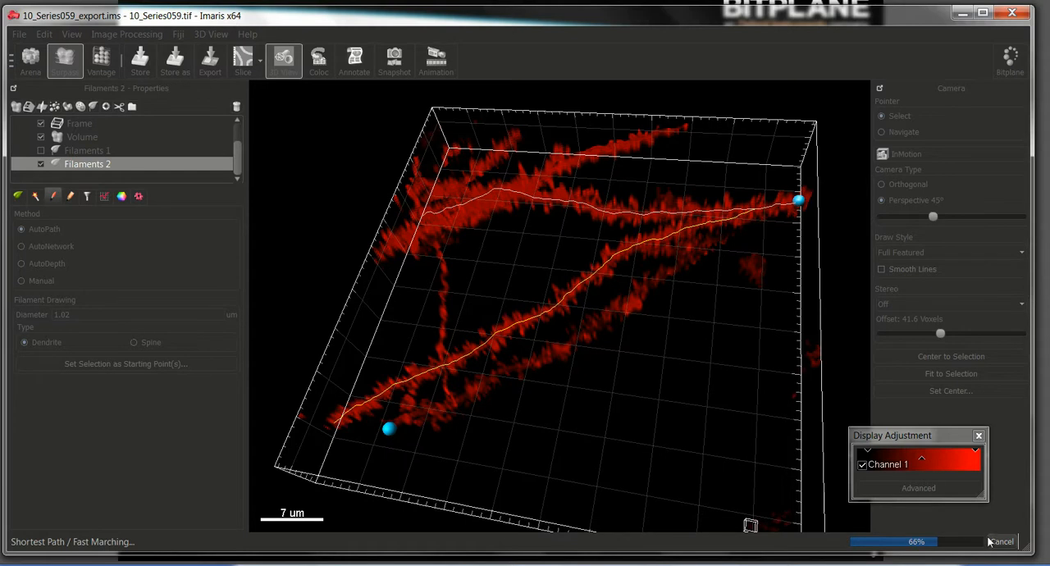
pyautogui.moveTo(414, 423)
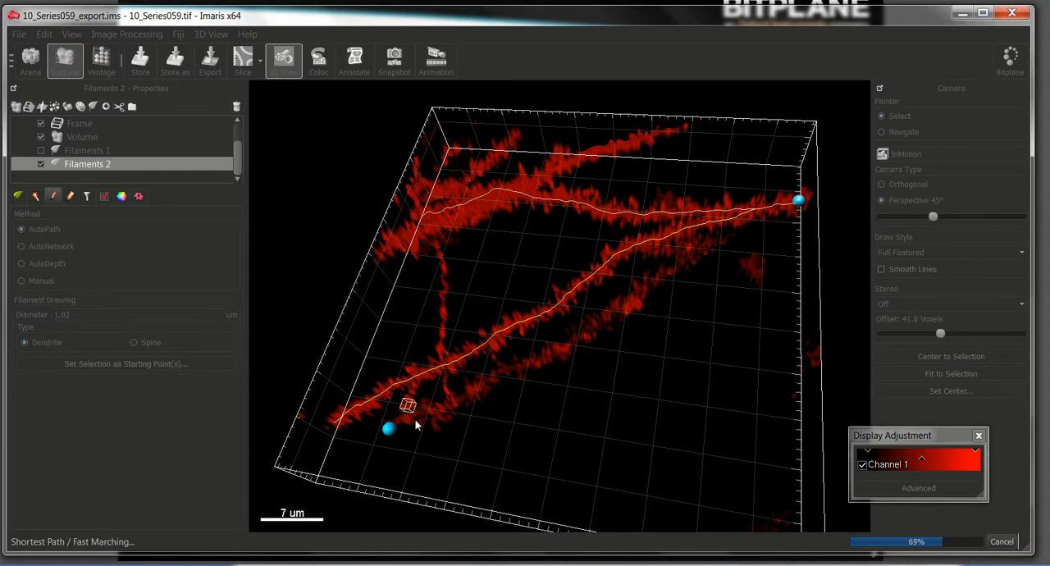
pyautogui.moveTo(419, 420)
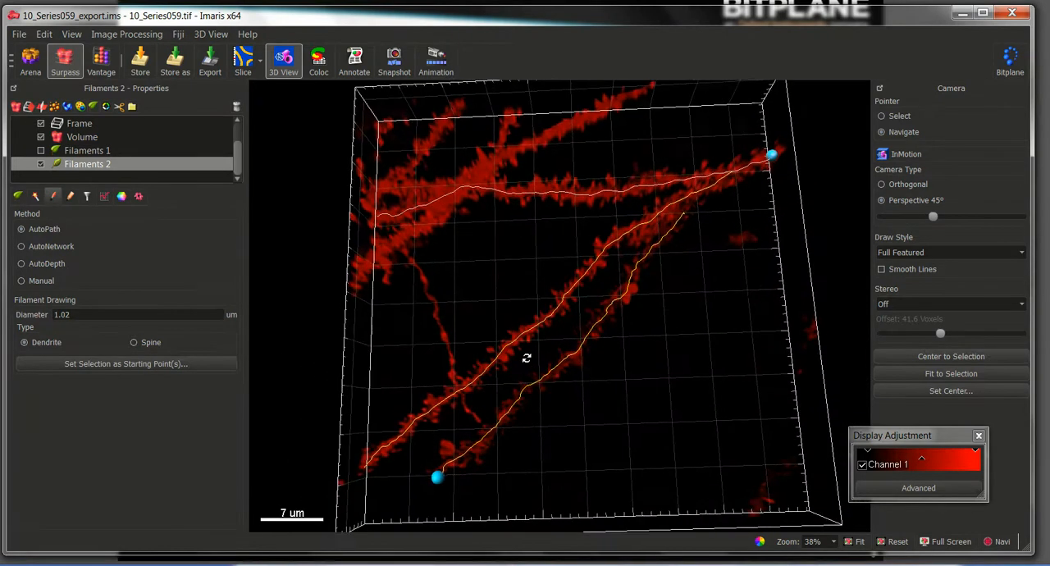
pyautogui.moveTo(526, 358); pyautogui.dragTo(543, 227)
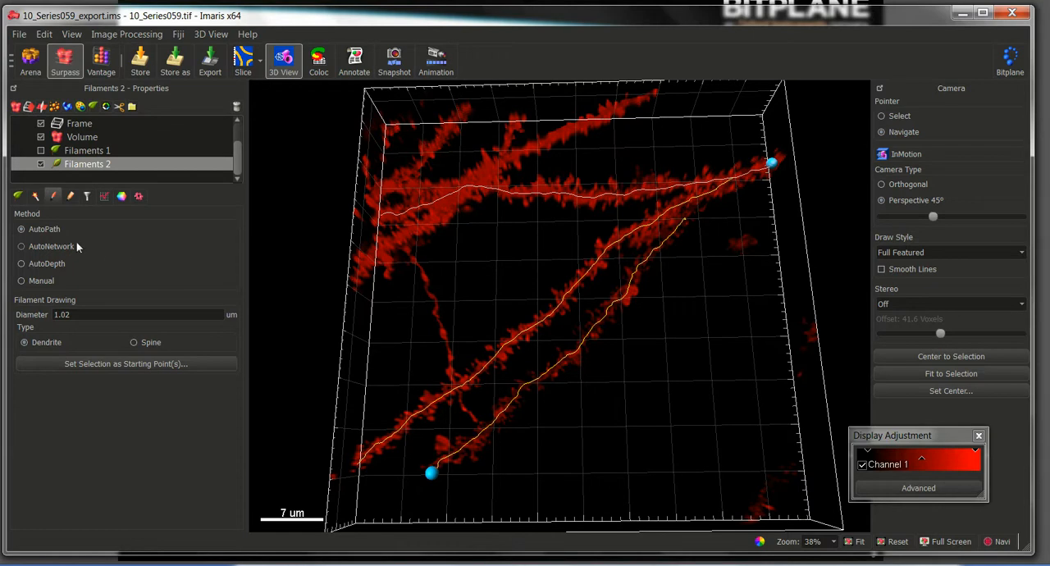
pyautogui.moveTo(40, 214)
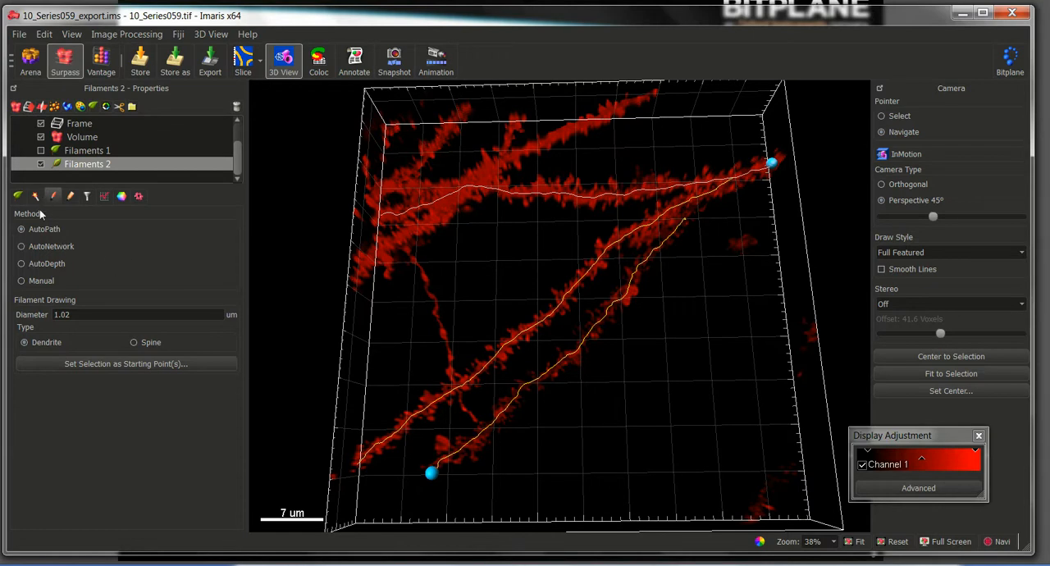
pyautogui.moveTo(36, 195)
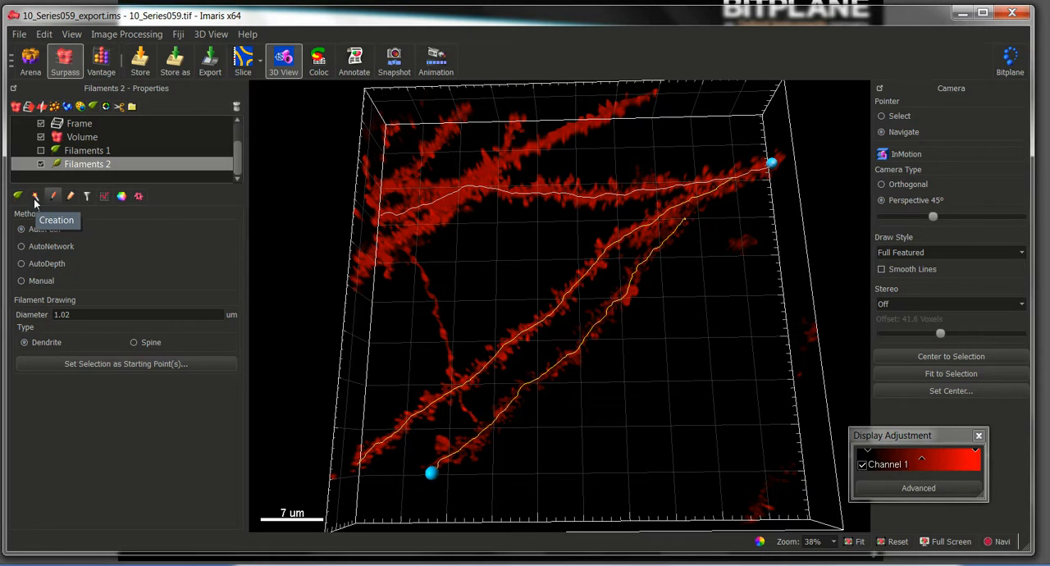
# Step: In Creation, choose Rebuild Dendrite Diameter and start the rebuild for Filaments 2
pyautogui.click(36, 197)
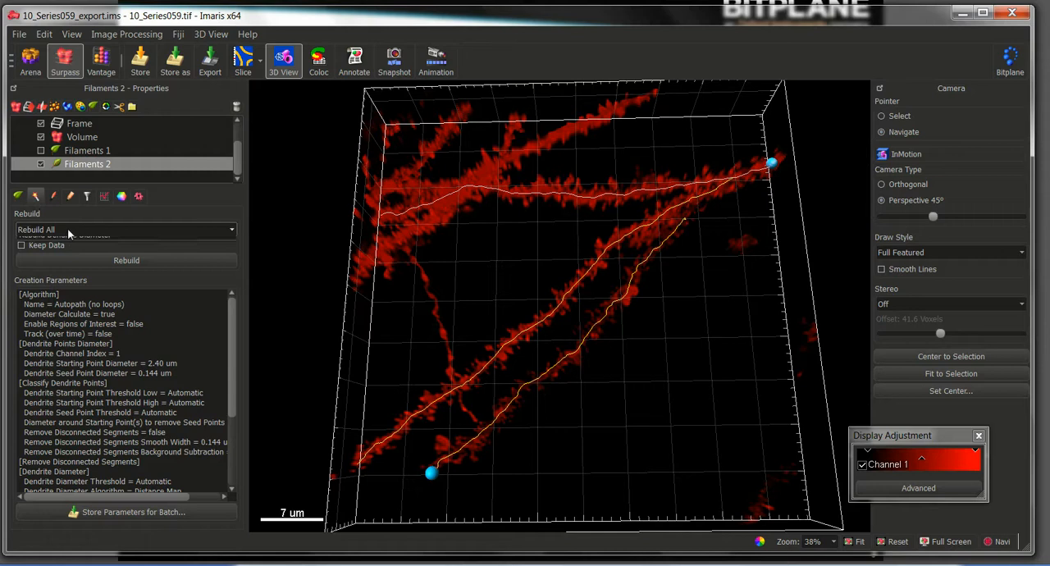
pyautogui.click(123, 230)
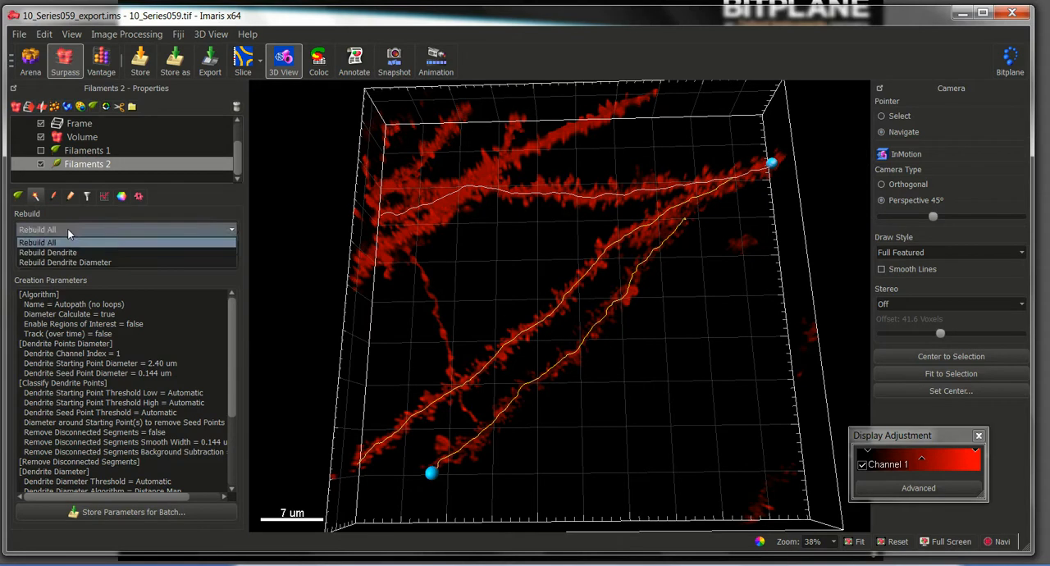
pyautogui.moveTo(65, 262)
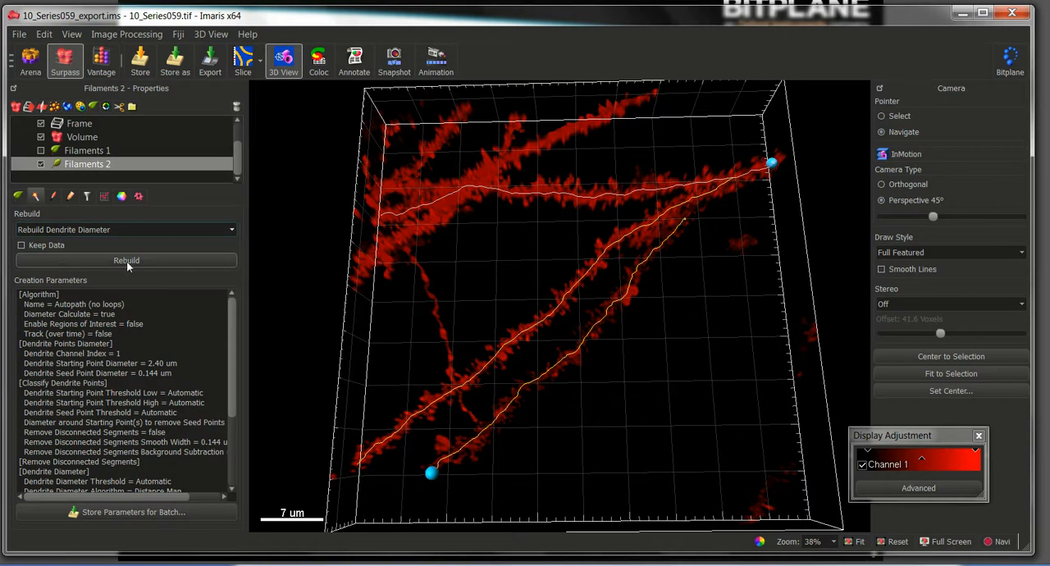
pyautogui.click(124, 259)
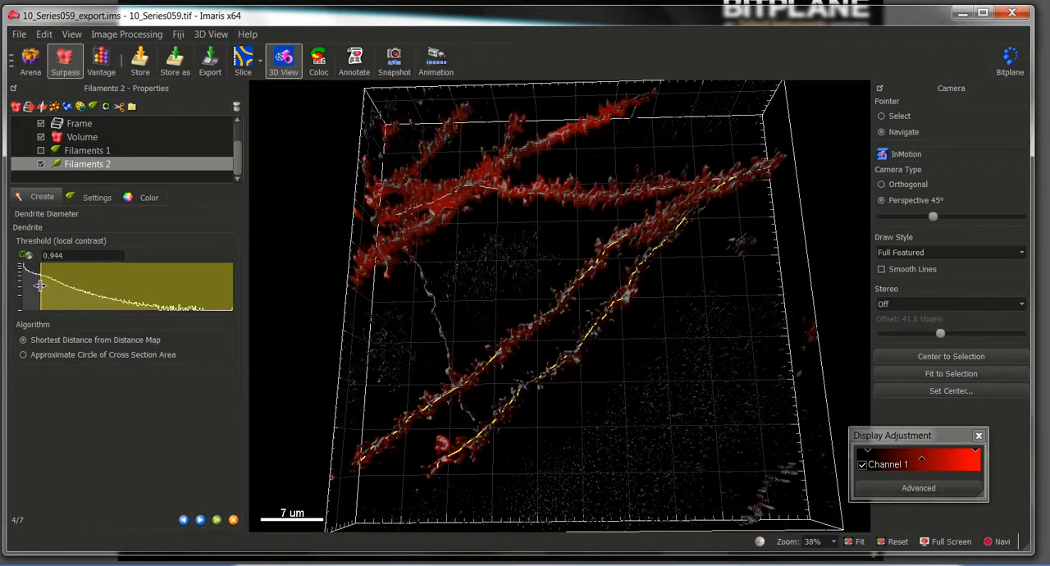
# Step: Set the diameter threshold to 0.811 with the distance-map method, check with Channel 1 toggled, and finish
pyautogui.moveTo(36, 286); pyautogui.dragTo(36, 288)
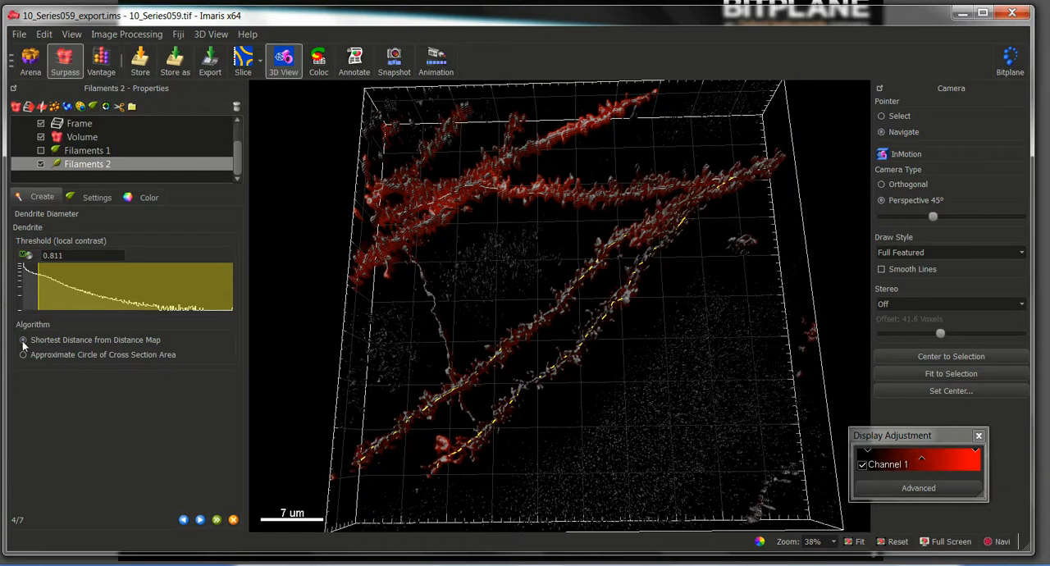
pyautogui.click(23, 340)
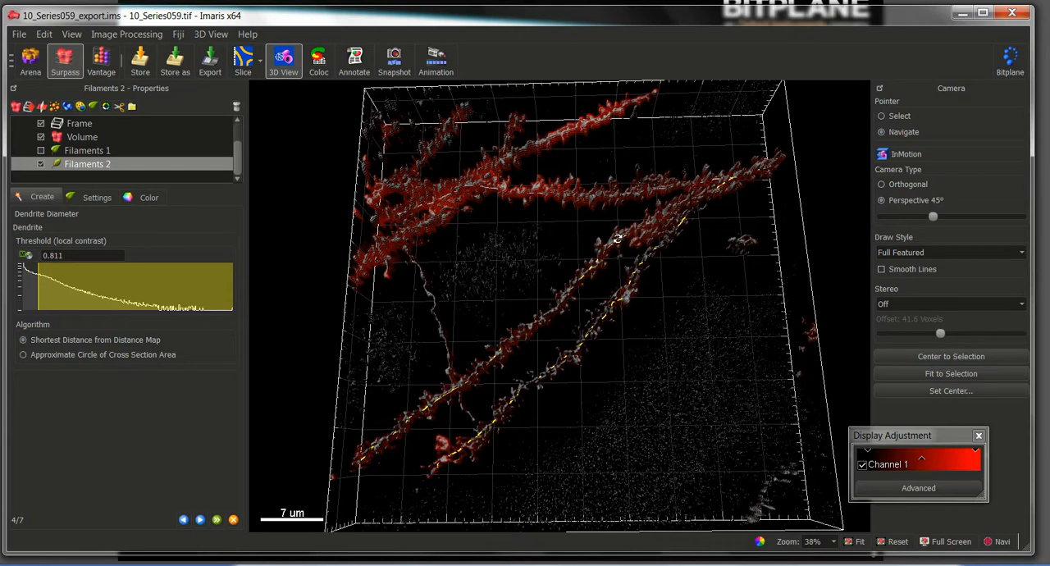
pyautogui.moveTo(386, 367)
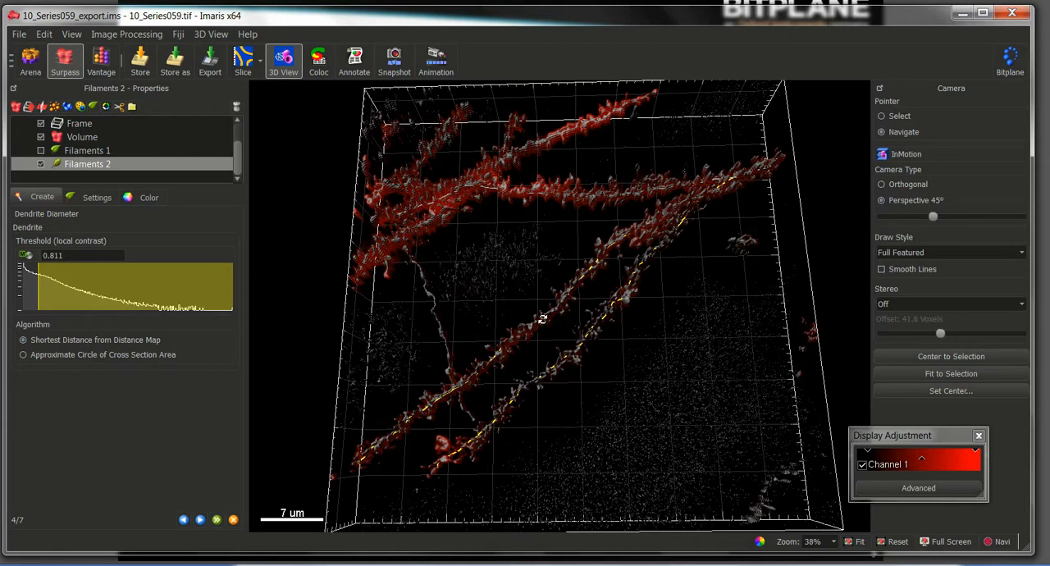
pyautogui.click(863, 464)
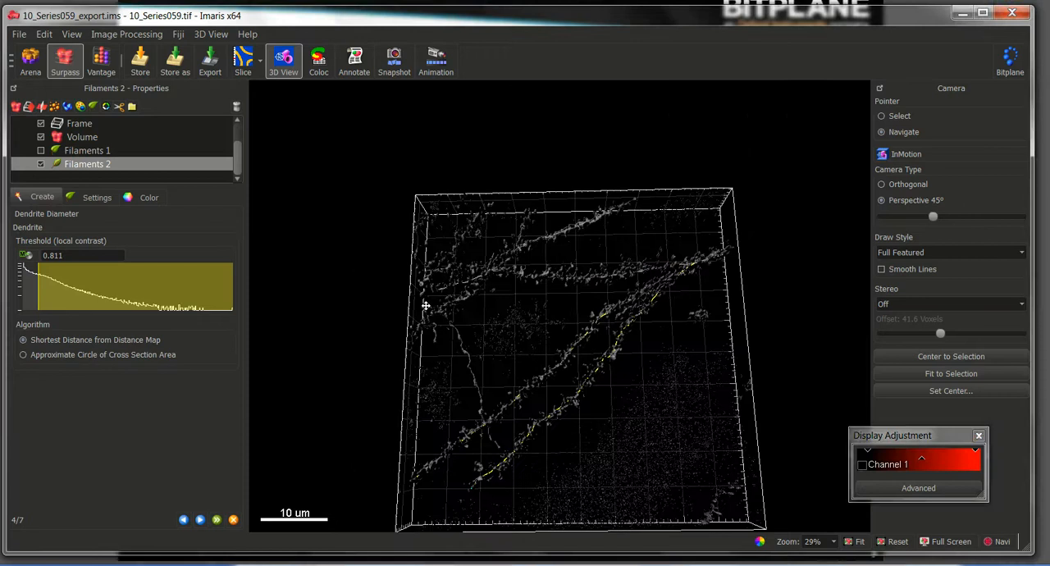
pyautogui.scroll(3)
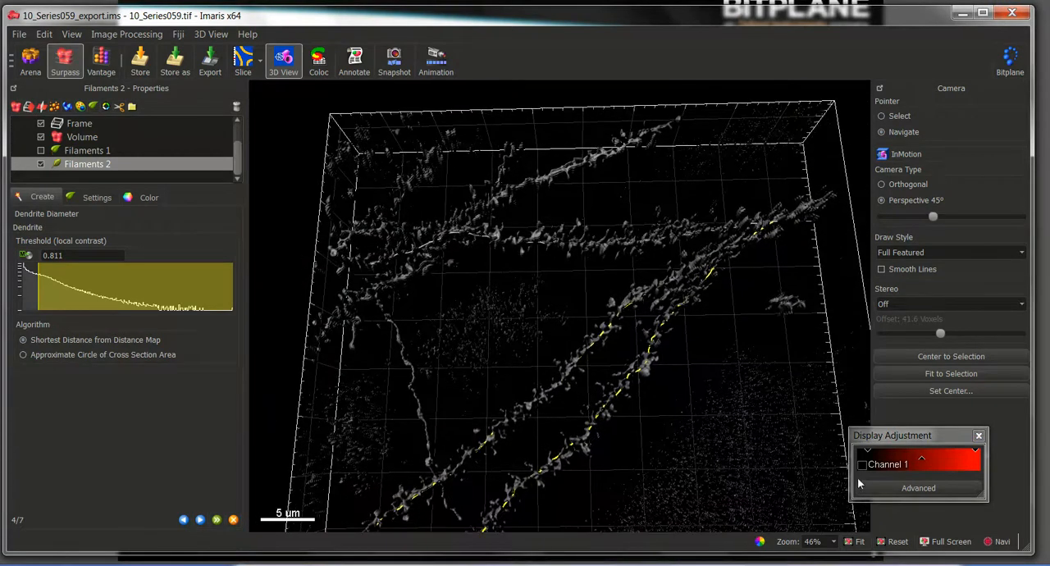
pyautogui.click(863, 465)
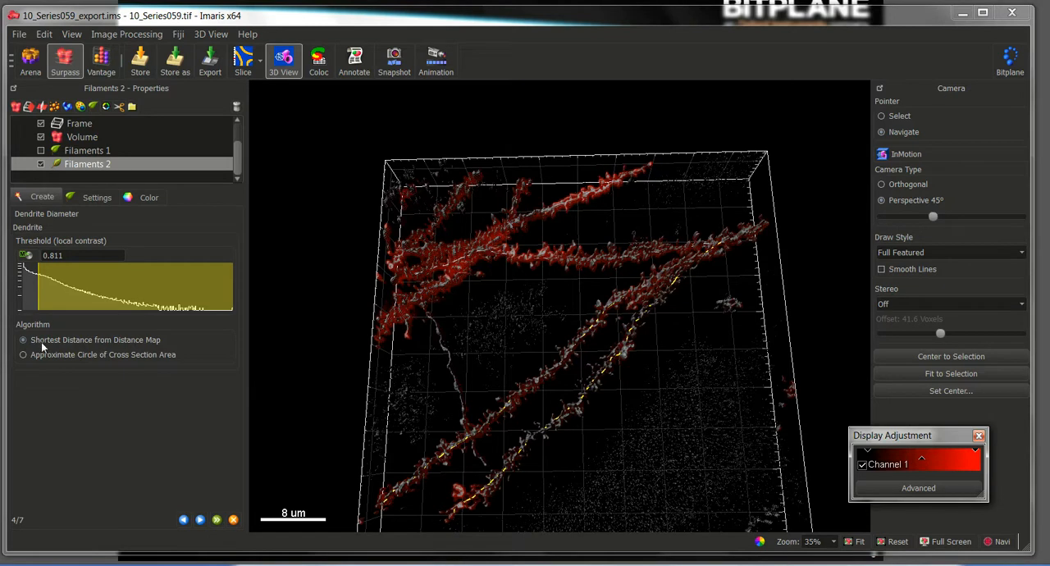
pyautogui.moveTo(59, 346)
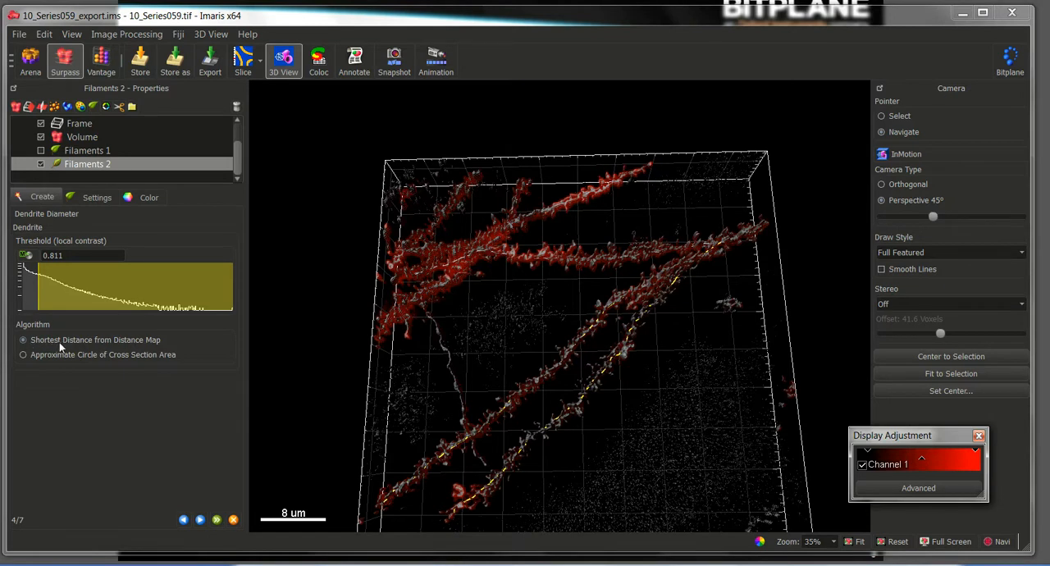
pyautogui.moveTo(200, 502)
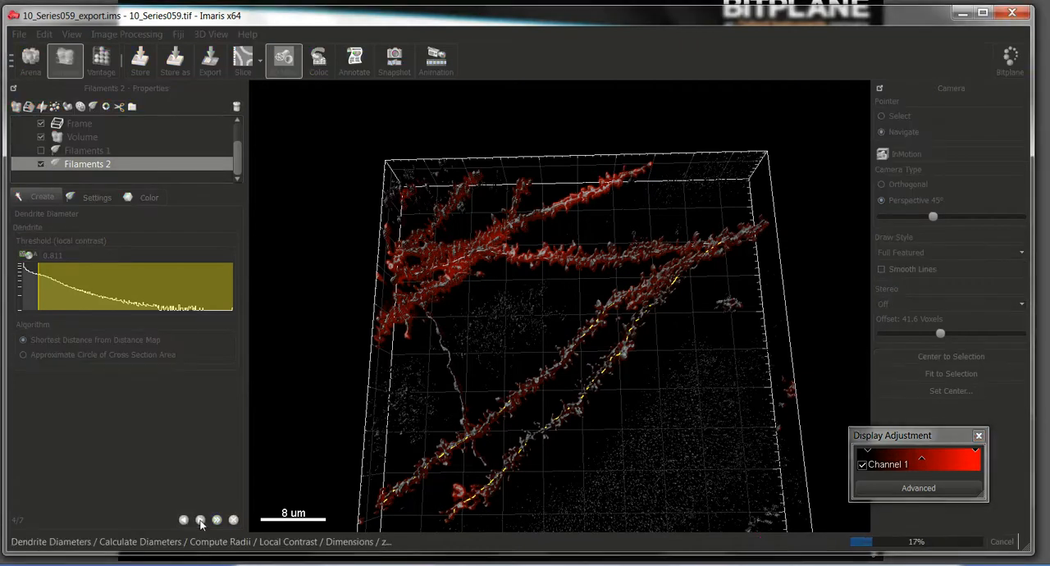
pyautogui.click(200, 518)
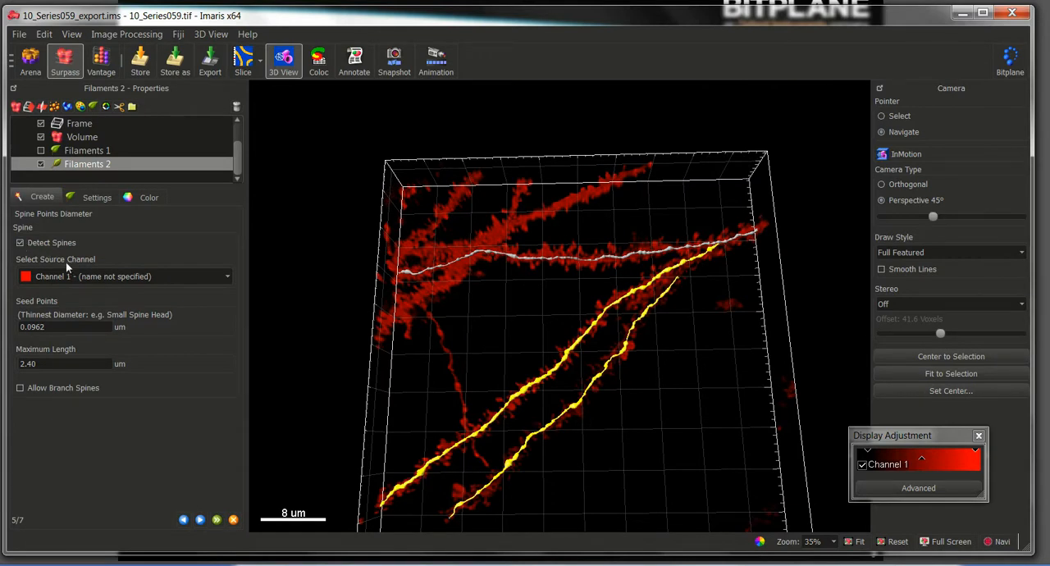
pyautogui.moveTo(52, 309)
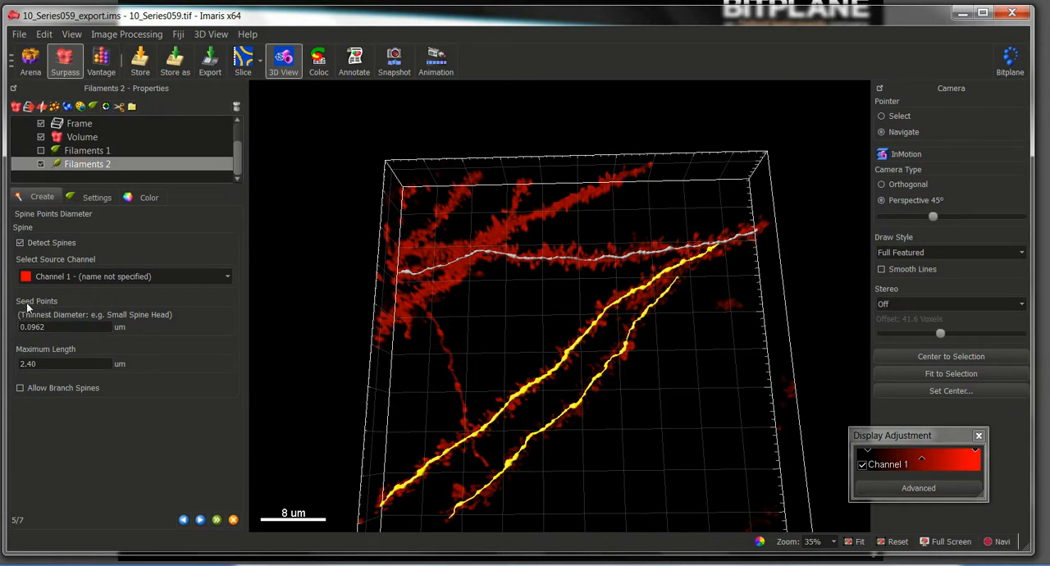
pyautogui.click(64, 326)
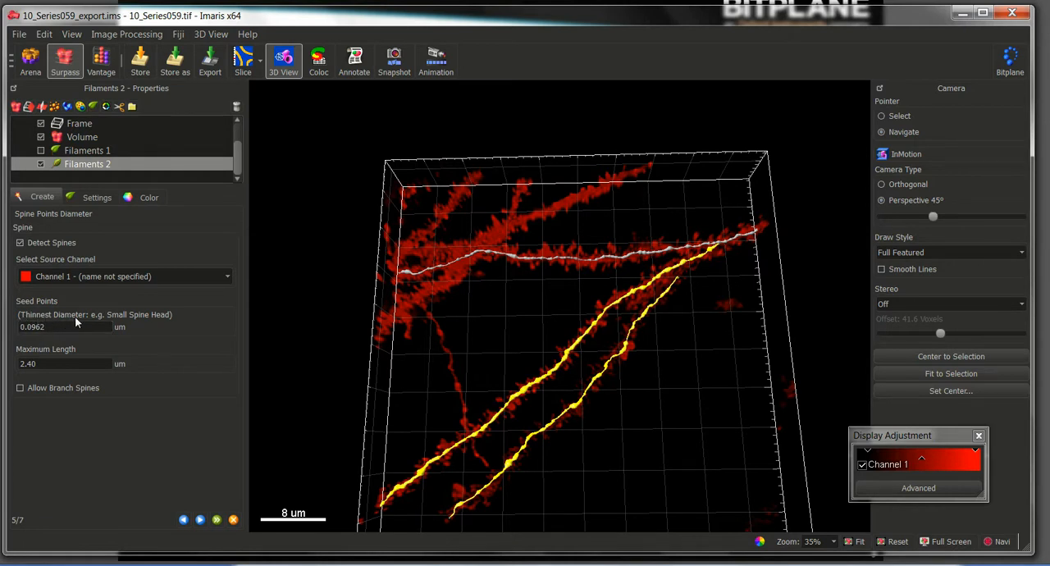
pyautogui.moveTo(147, 323)
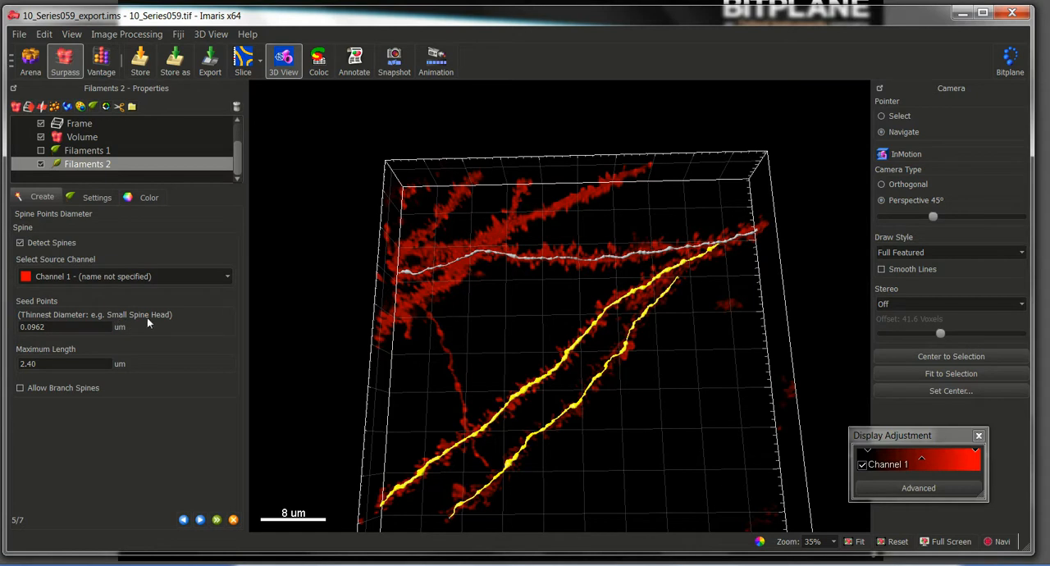
pyautogui.moveTo(236, 107)
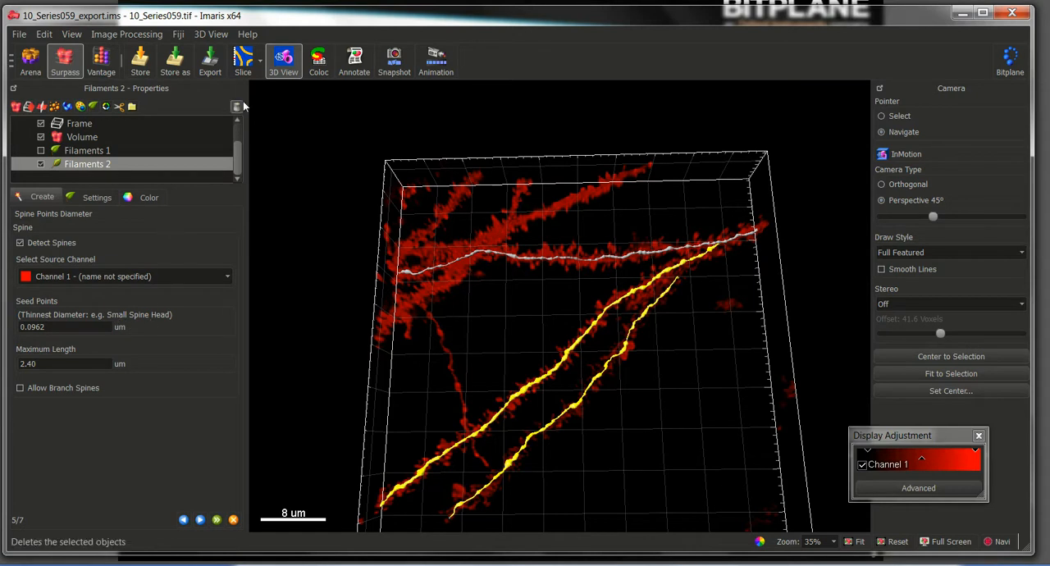
# Step: In the 2D slice view, measure about 0.294 µm across a small spine head
pyautogui.click(243, 62)
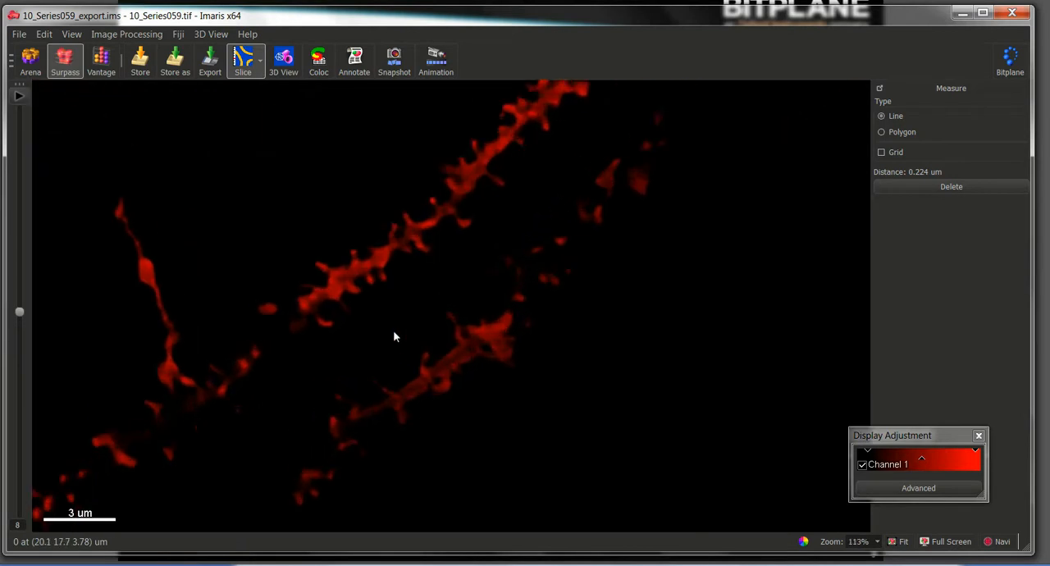
pyautogui.scroll(3)
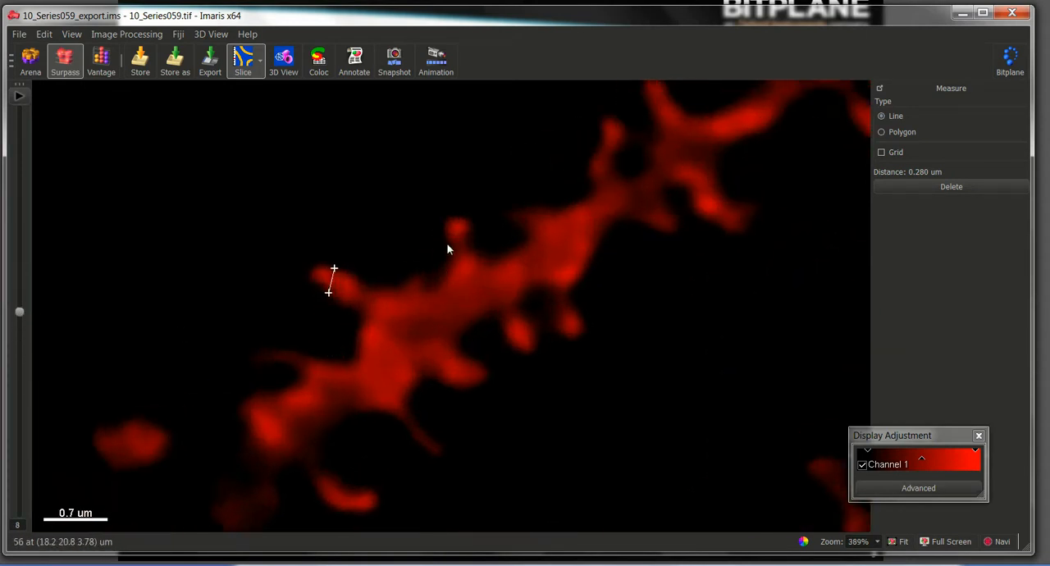
pyautogui.click(446, 223)
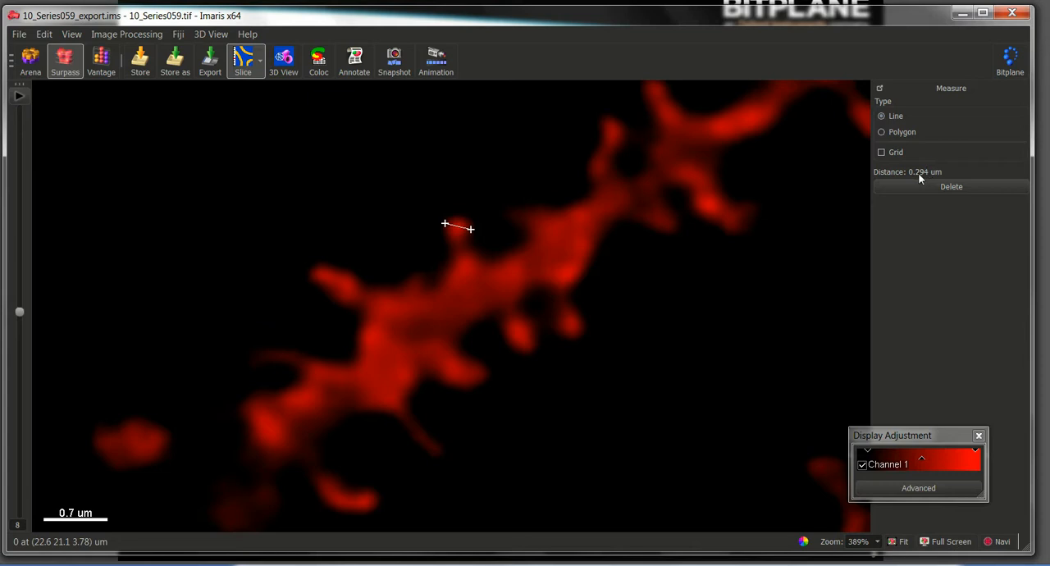
pyautogui.moveTo(282, 63)
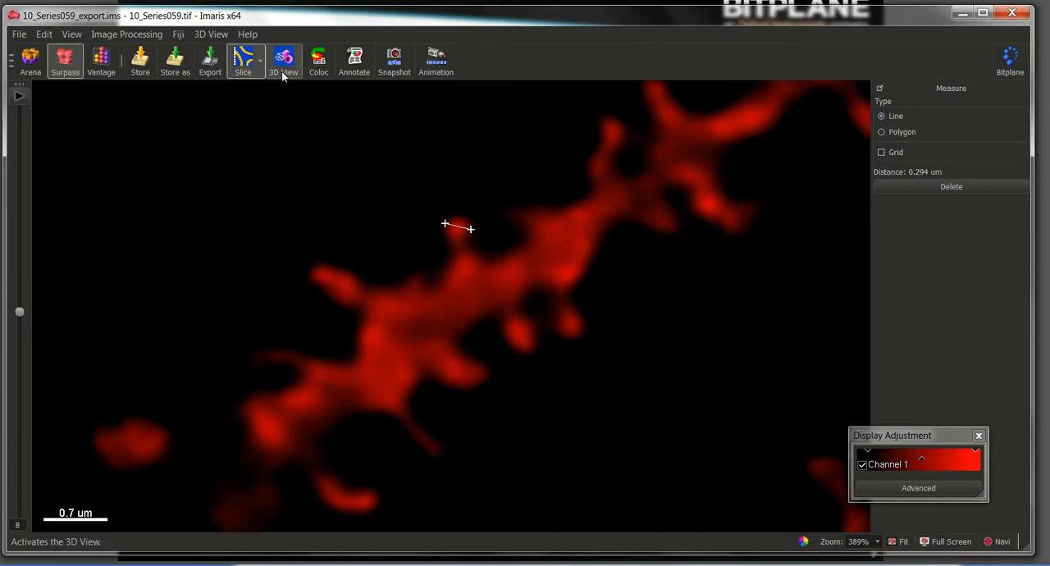
# Step: Set the thinnest spine seed point diameter to 0.28 µm in the 3D view
pyautogui.click(282, 62)
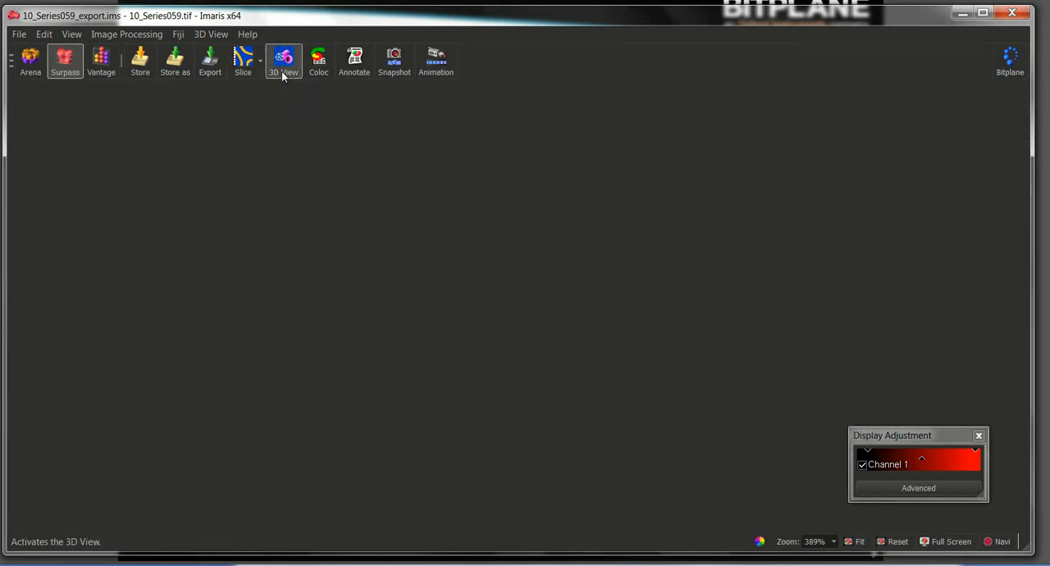
pyautogui.click(282, 63)
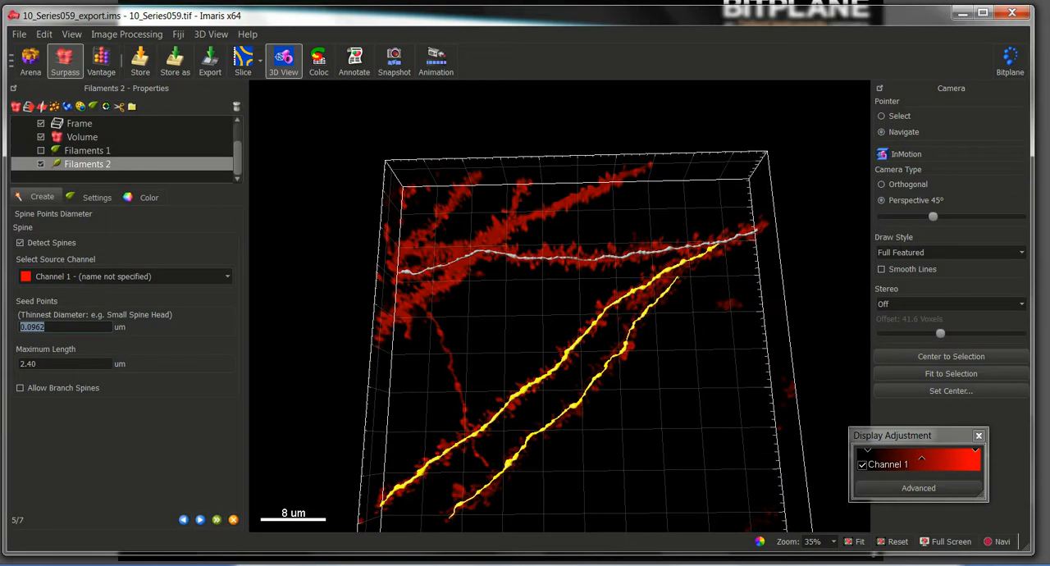
pyautogui.write('0.28')
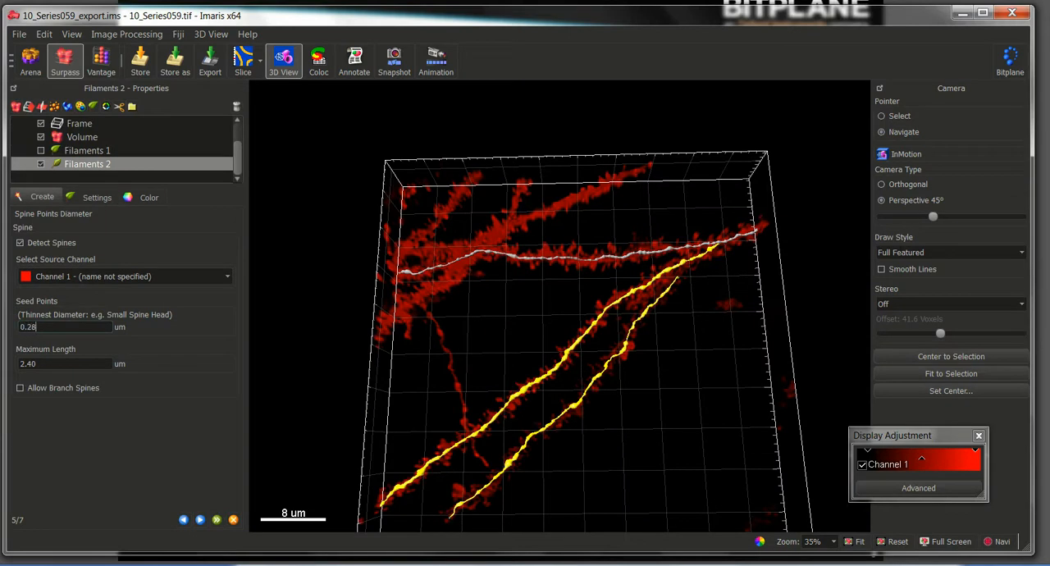
pyautogui.moveTo(45, 358)
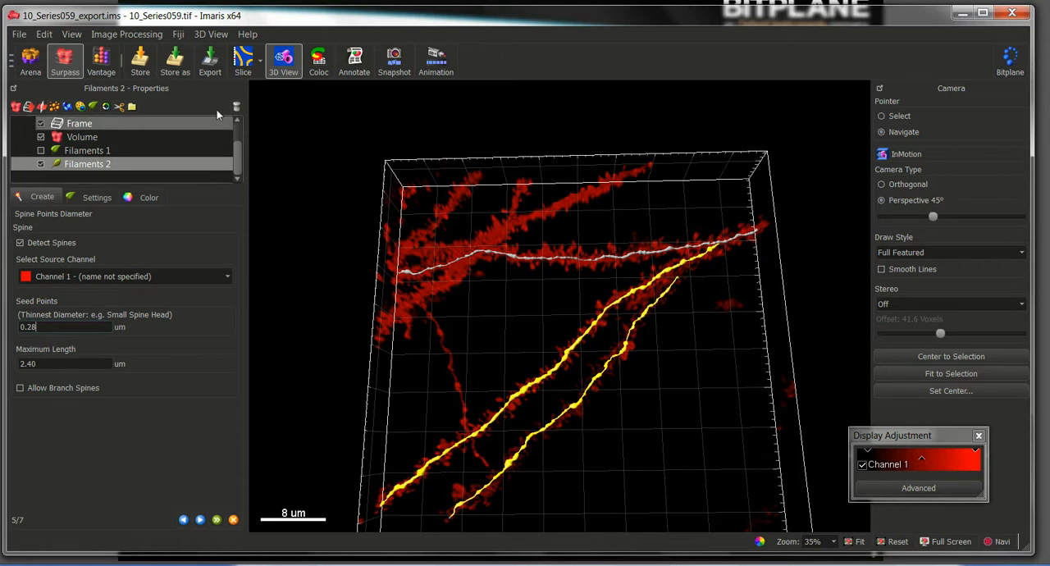
pyautogui.moveTo(243, 62)
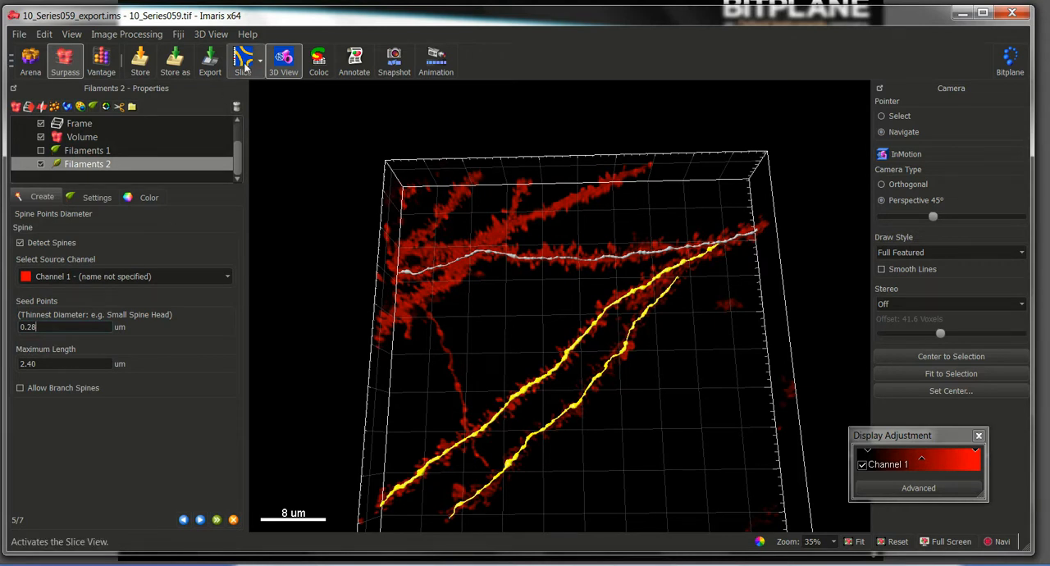
# Step: Measure spine lengths of roughly 1.3–1.8 µm in the slice view, then return to 3D
pyautogui.click(243, 62)
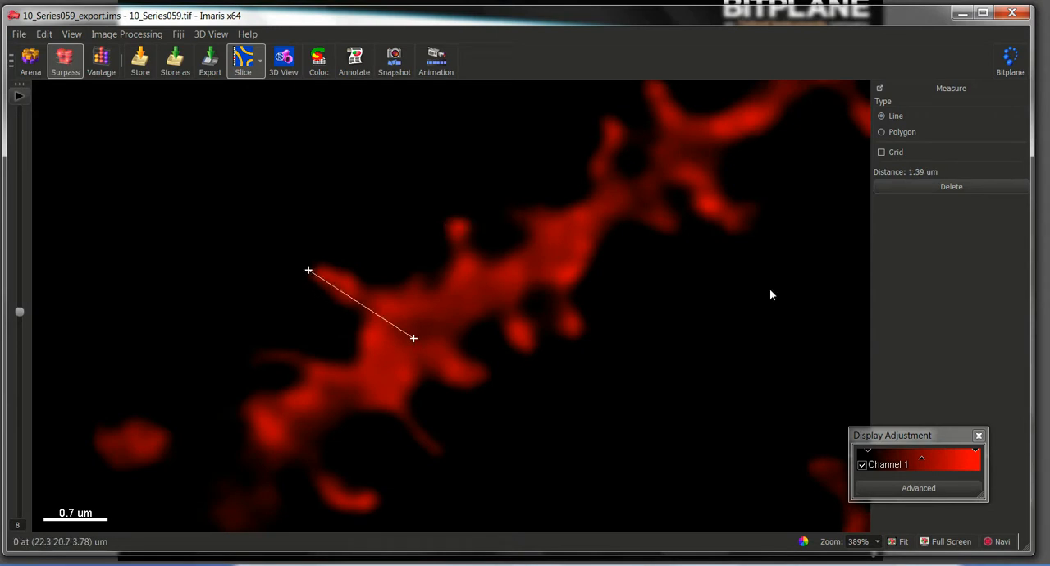
pyautogui.moveTo(426, 334)
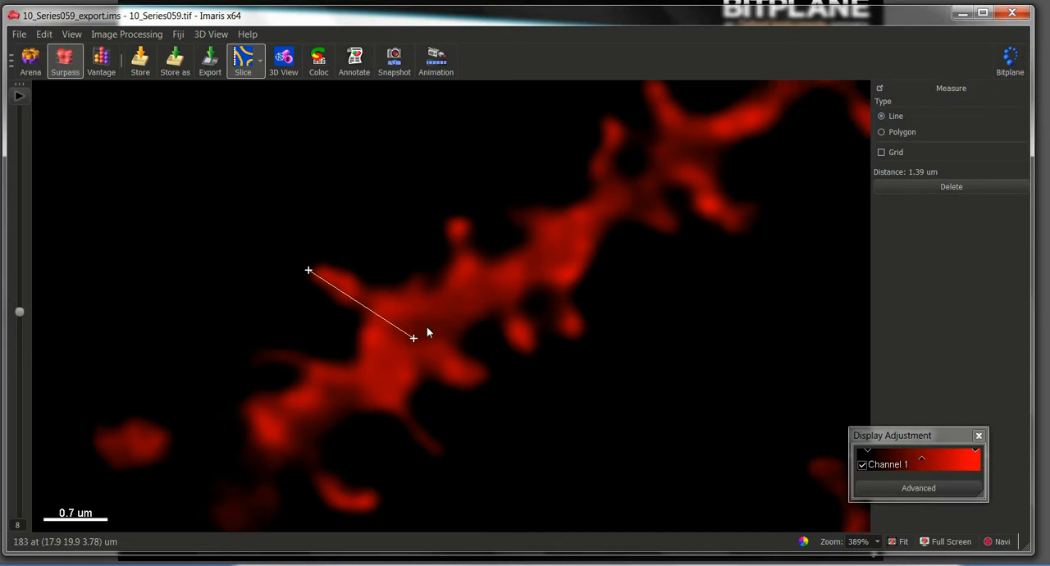
pyautogui.moveTo(308, 272)
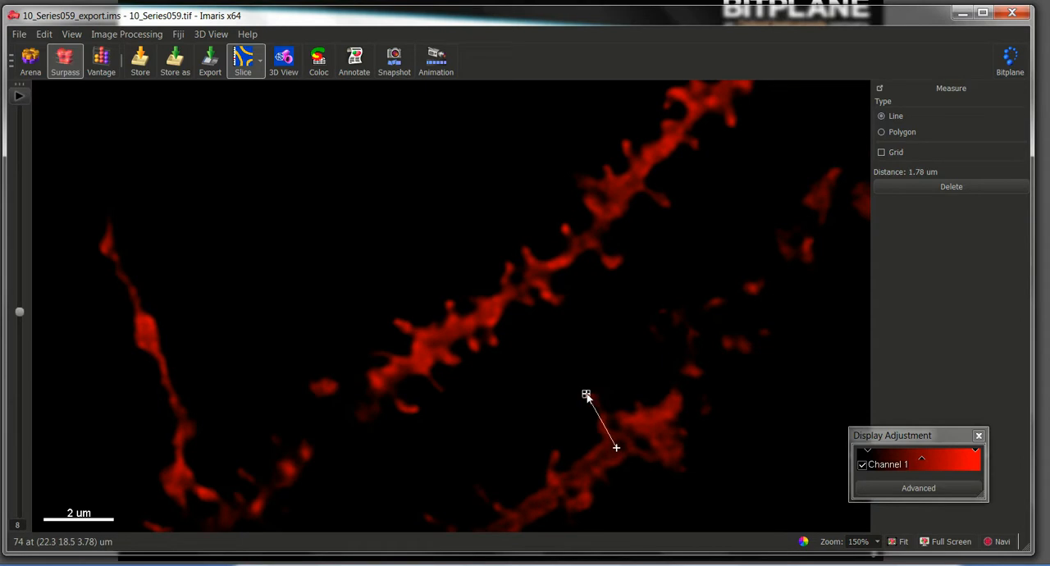
pyautogui.moveTo(18, 313)
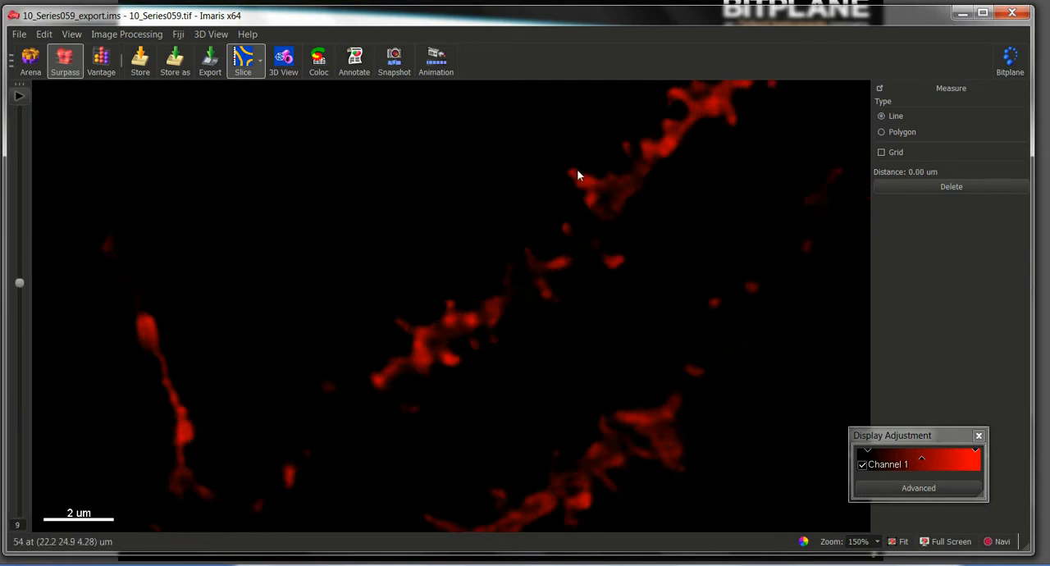
pyautogui.moveTo(36, 244); pyautogui.dragTo(568, 171)
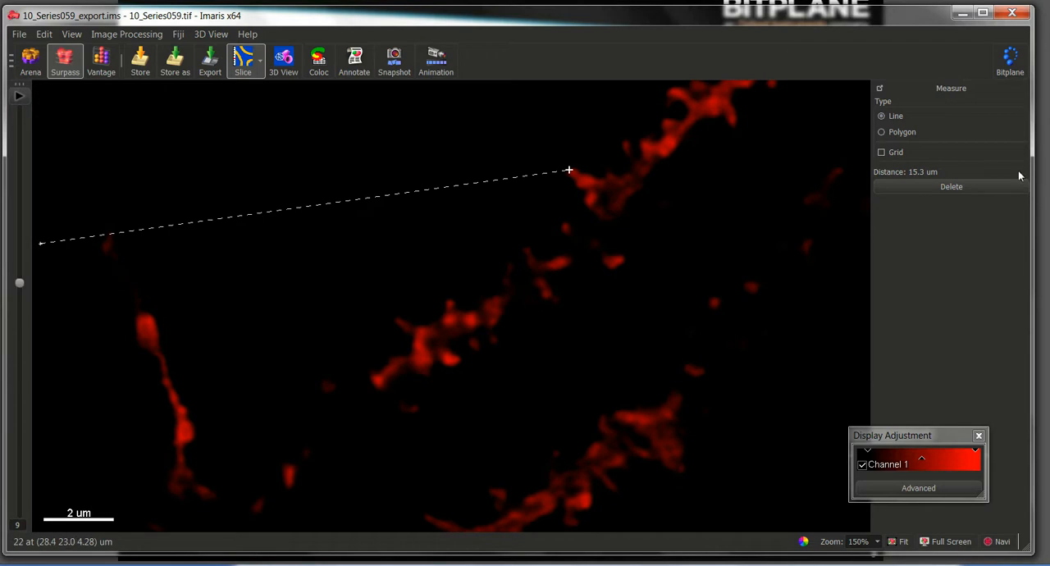
pyautogui.click(951, 187)
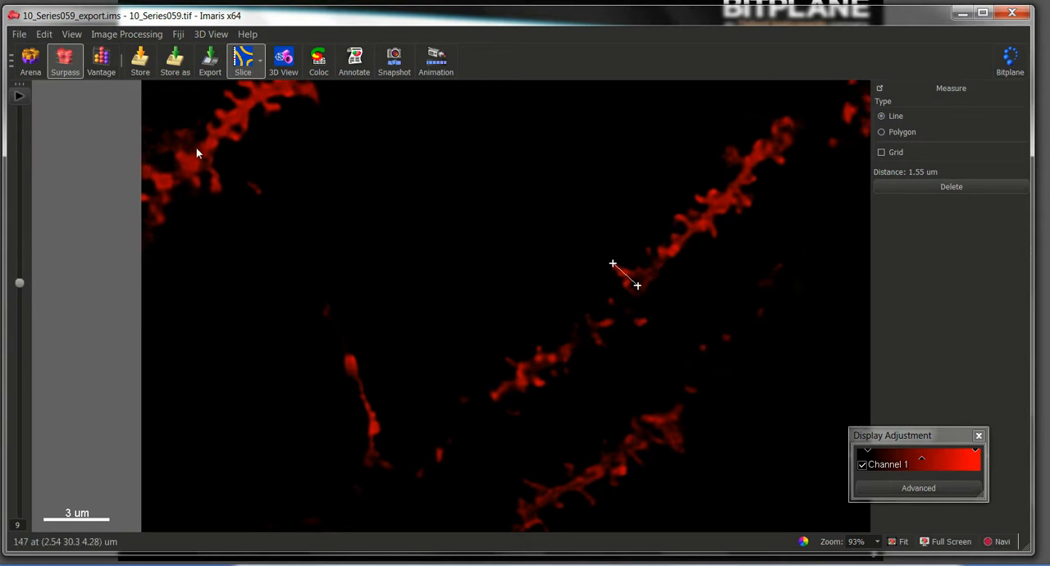
pyautogui.moveTo(524, 378)
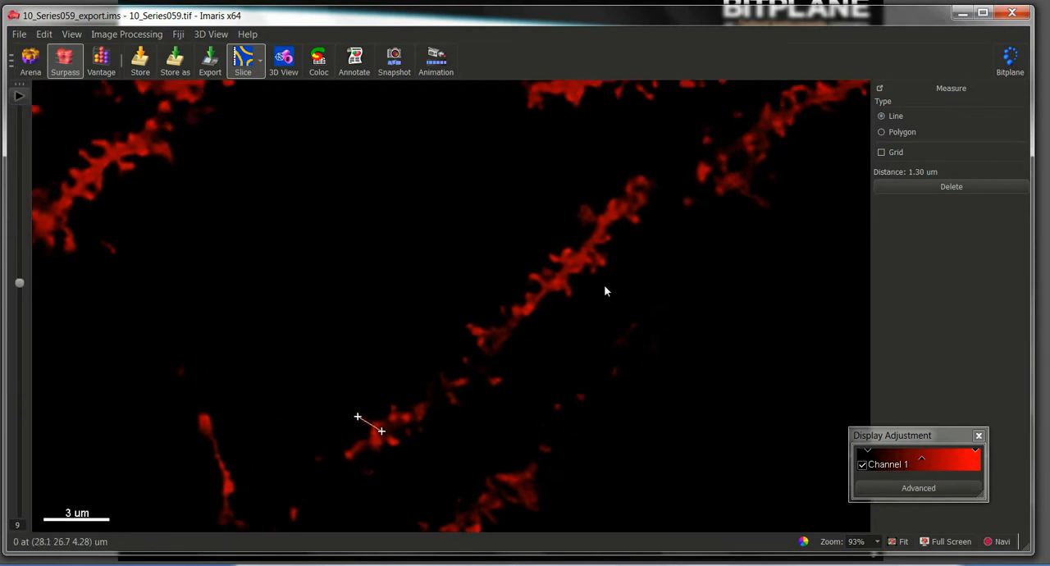
pyautogui.click(589, 246)
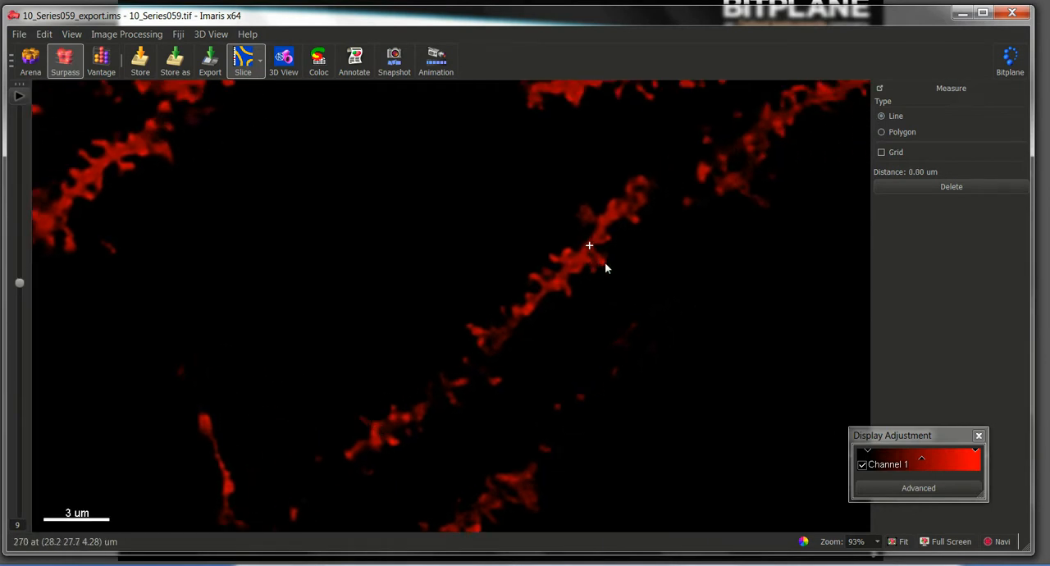
pyautogui.click(282, 62)
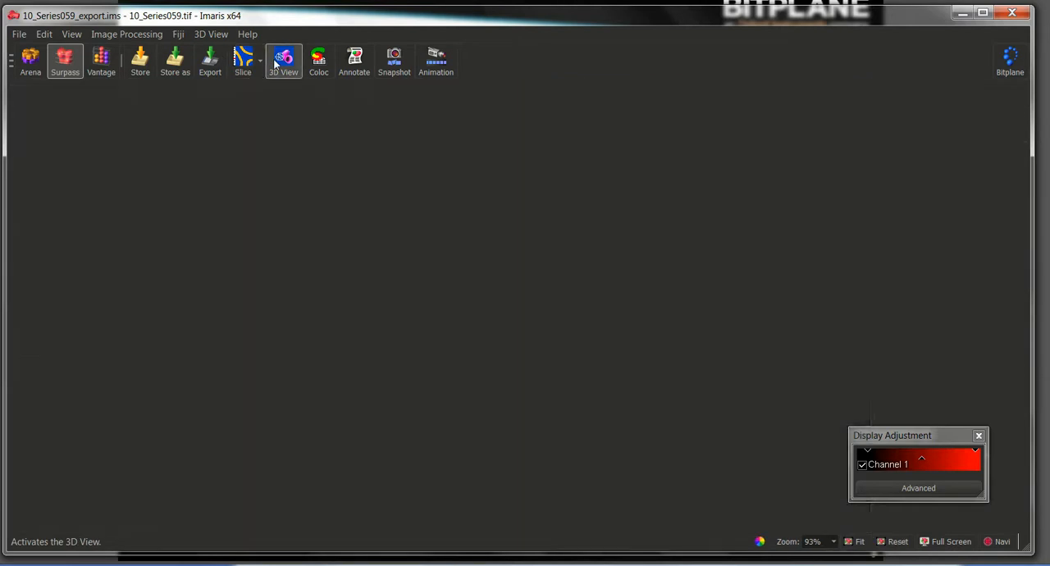
# Step: Detect spine seed points along the dendrites with a seed points threshold of 32.5
pyautogui.click(282, 62)
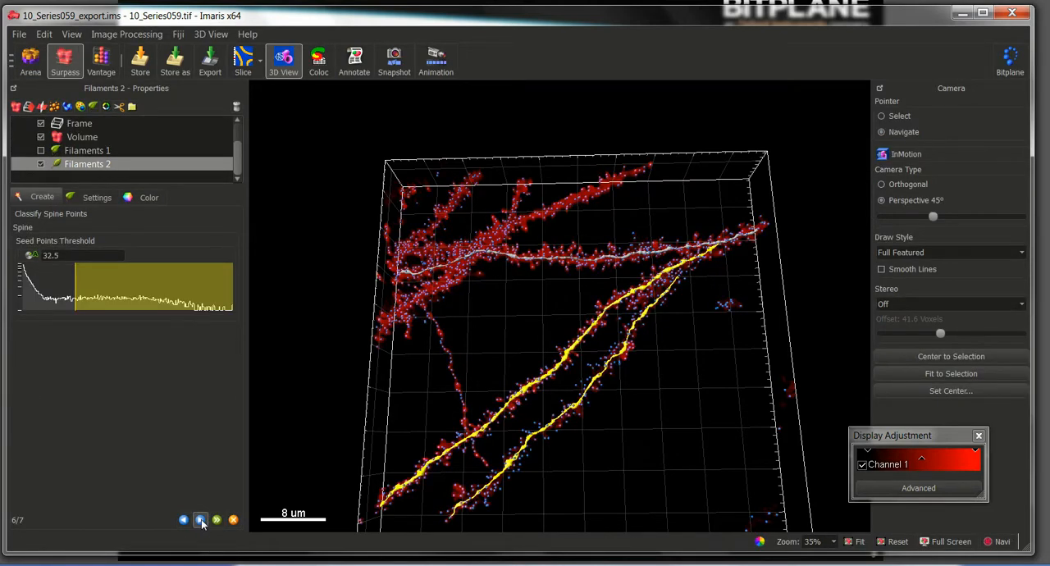
pyautogui.scroll(3)
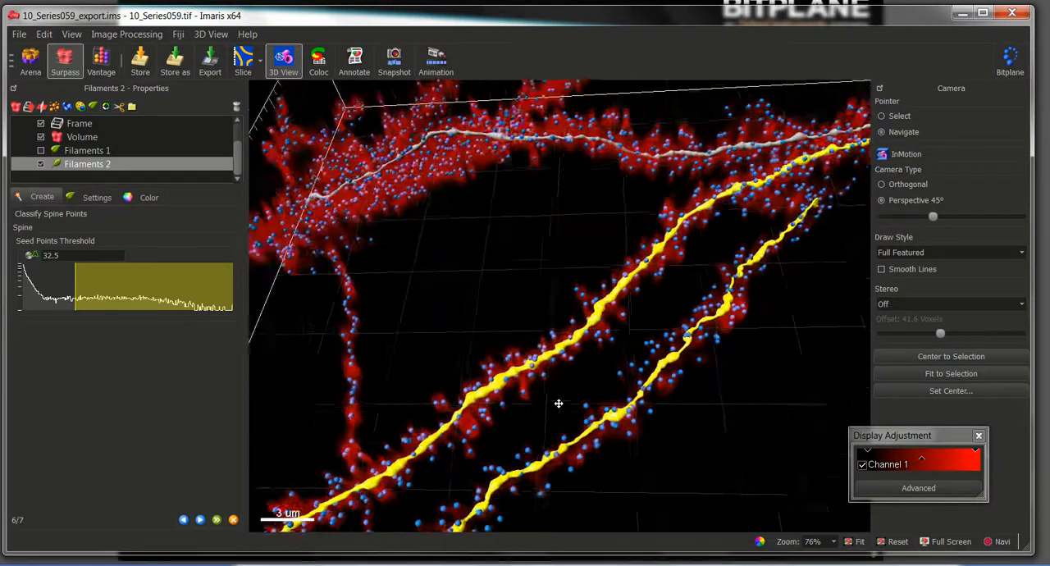
pyautogui.moveTo(557, 403); pyautogui.dragTo(451, 403)
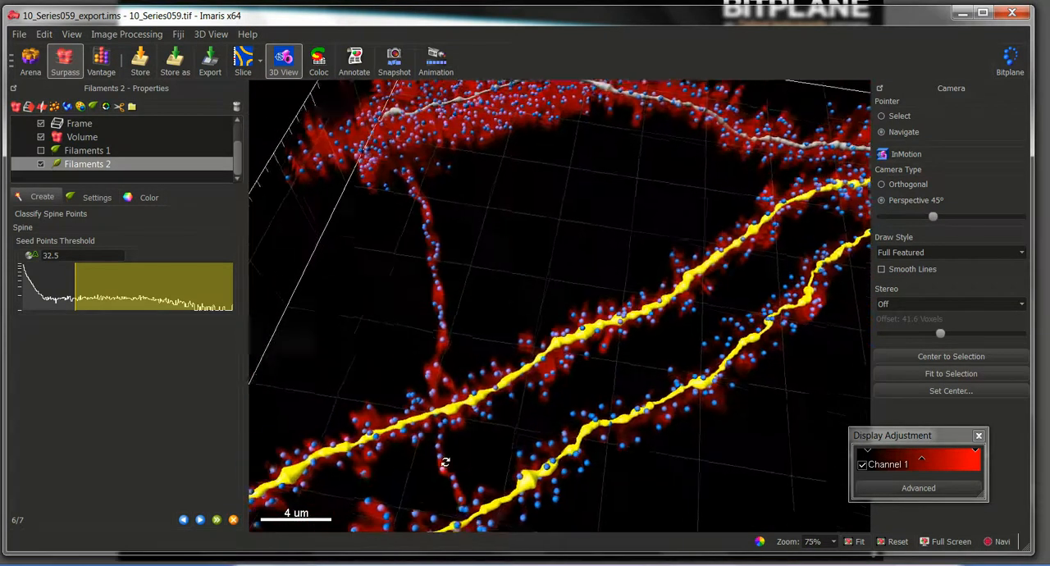
pyautogui.scroll(3)
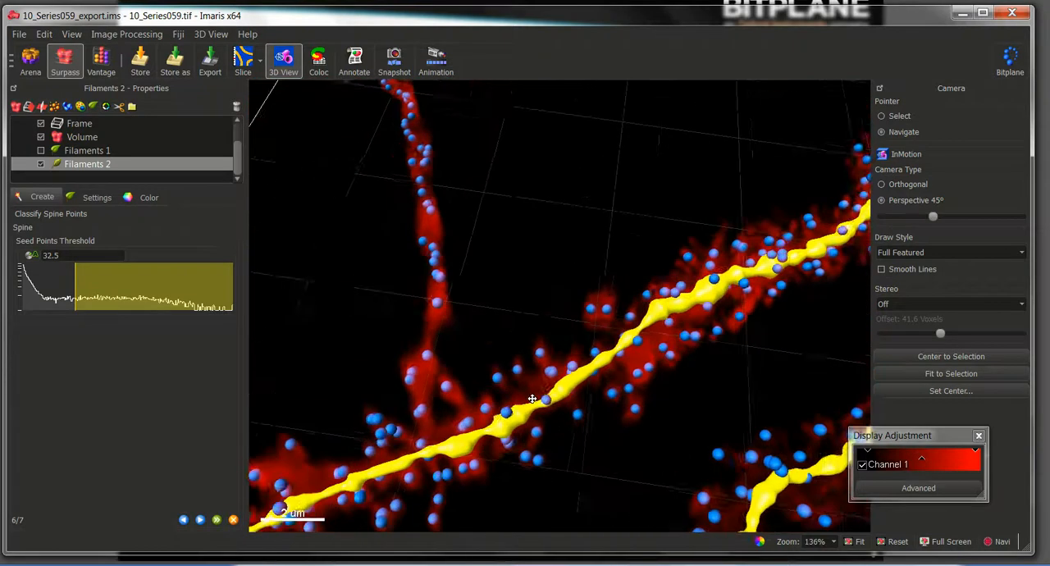
pyautogui.moveTo(531, 400); pyautogui.dragTo(504, 389)
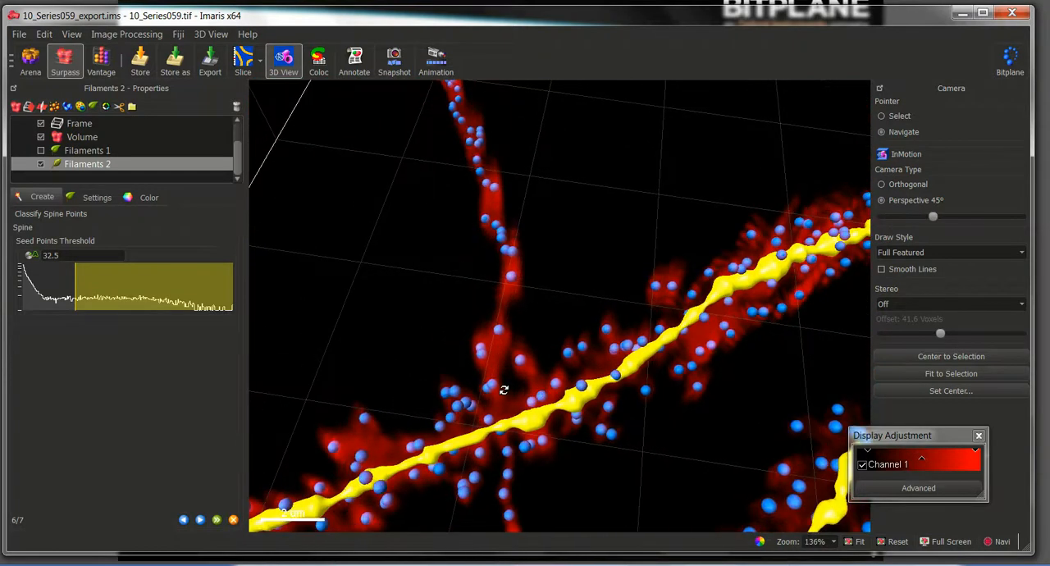
pyautogui.scroll(-3)
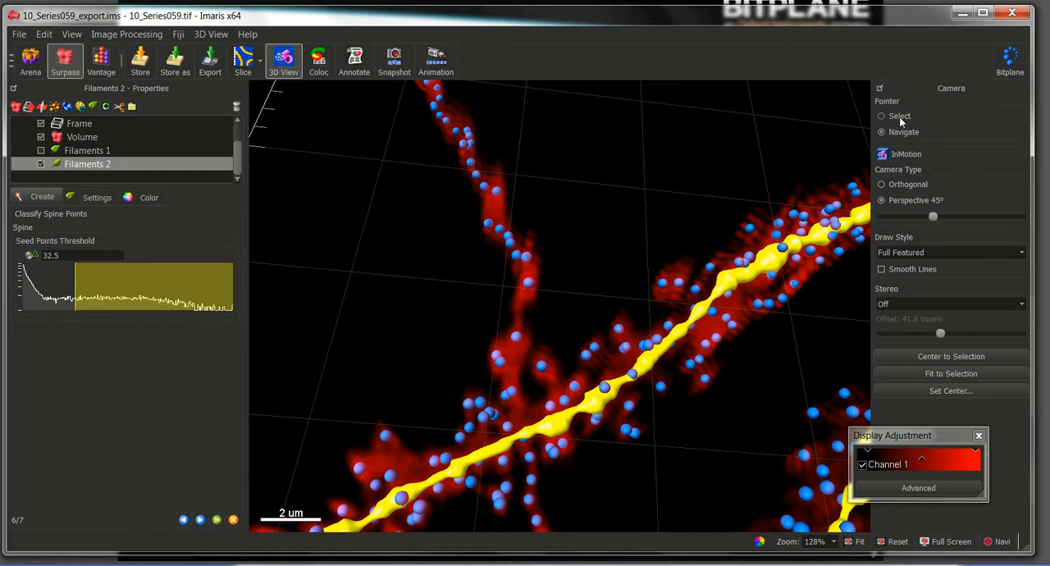
pyautogui.click(512, 388)
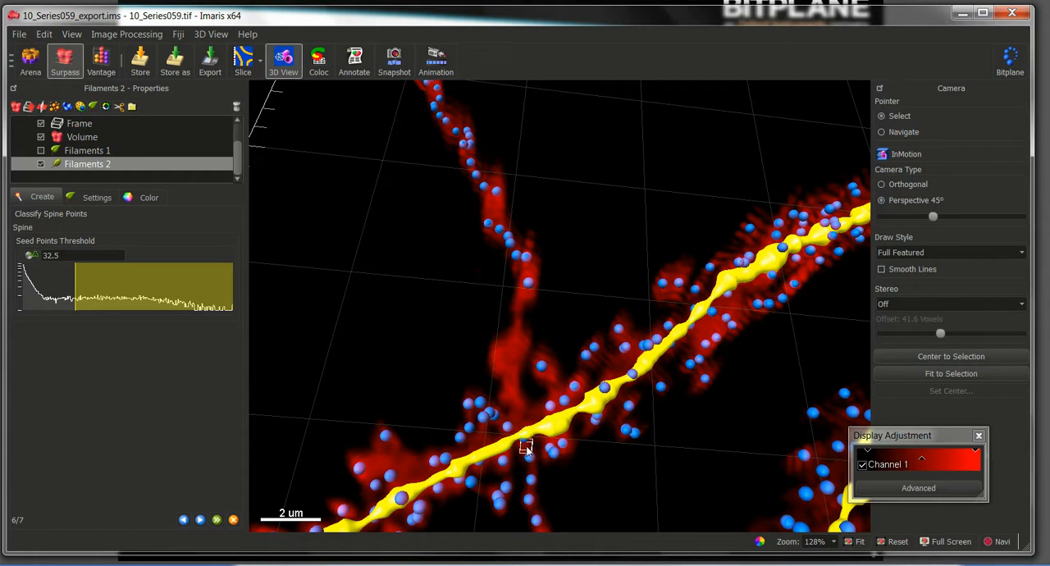
pyautogui.moveTo(523, 446)
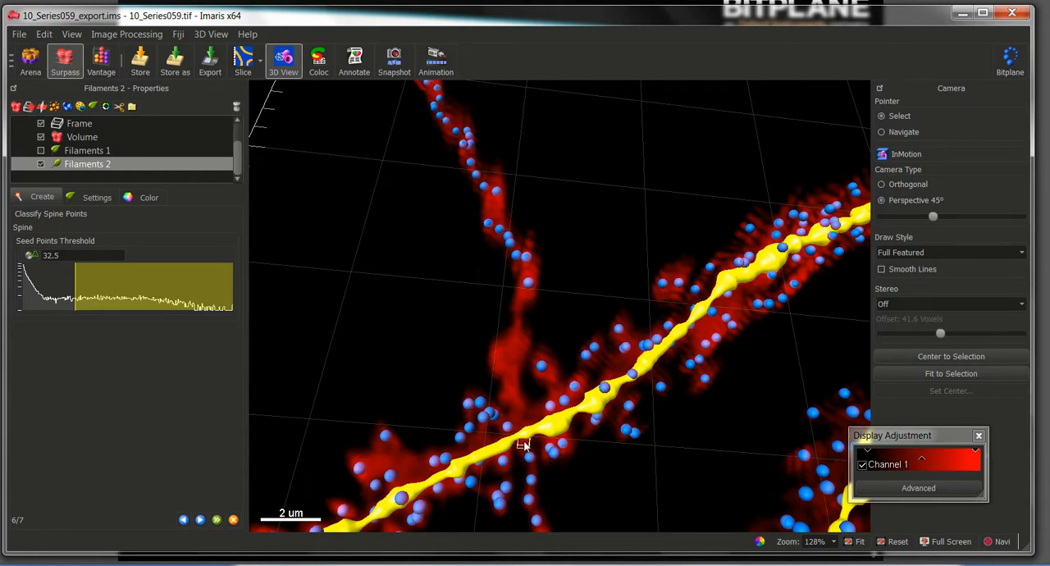
pyautogui.moveTo(532, 477)
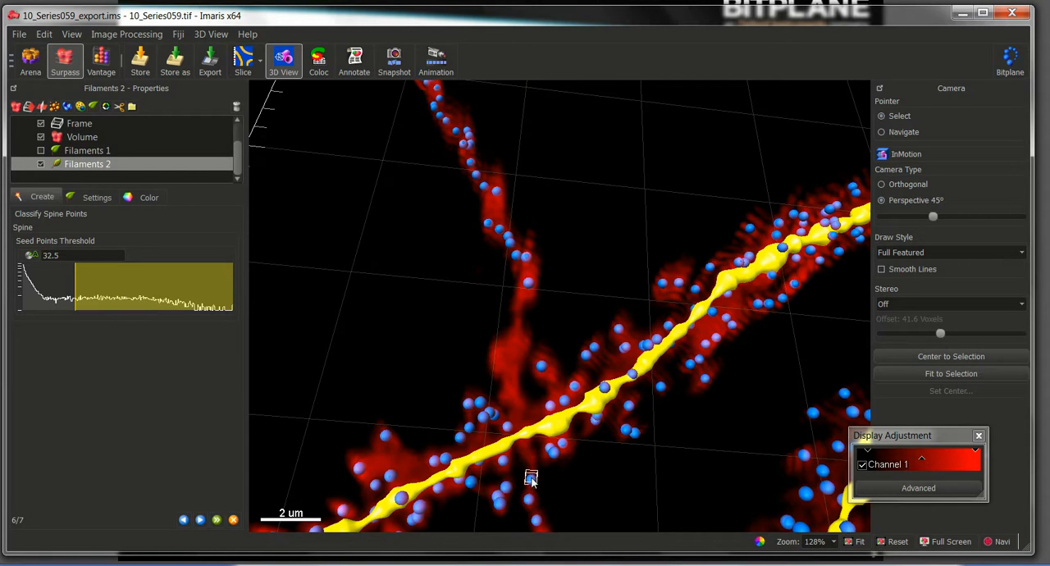
pyautogui.moveTo(595, 476)
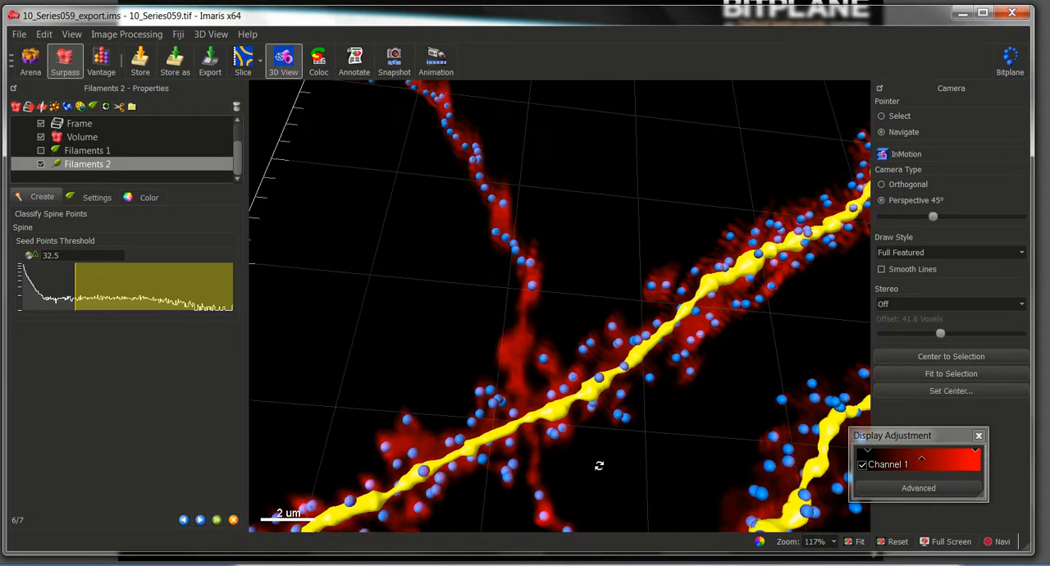
pyautogui.moveTo(599, 466); pyautogui.dragTo(528, 371)
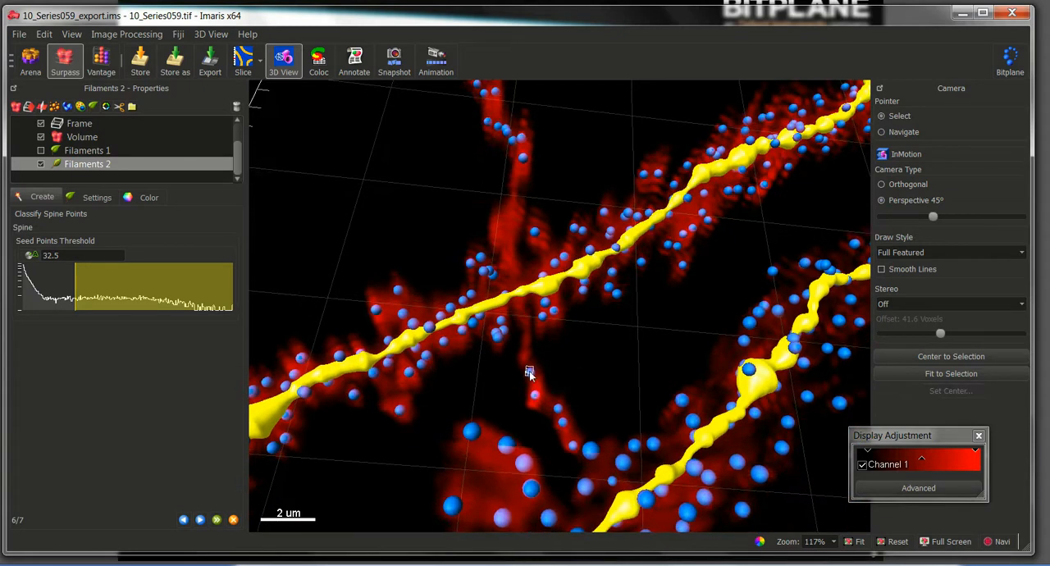
pyautogui.moveTo(574, 374)
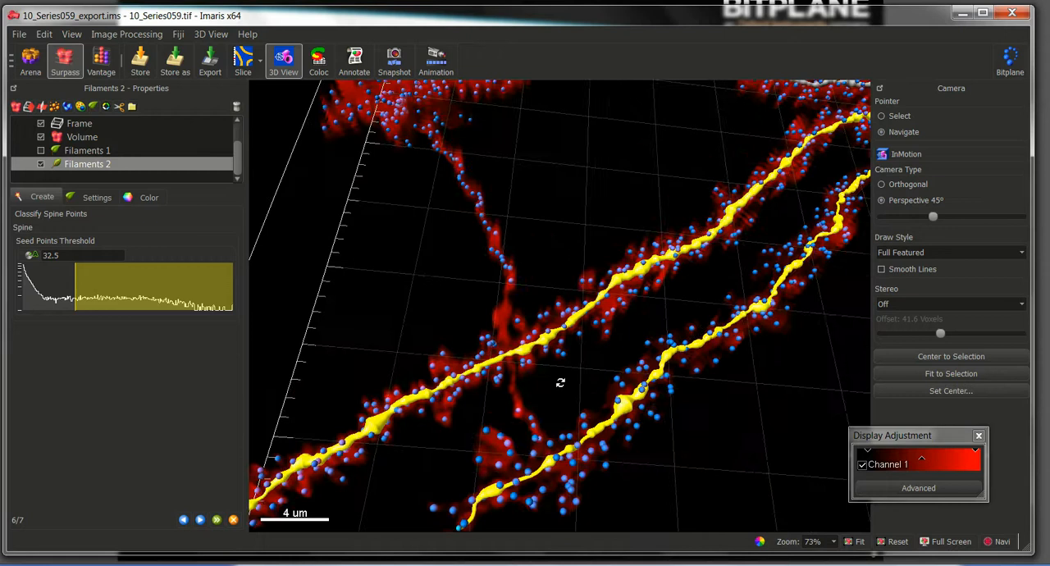
pyautogui.scroll(3)
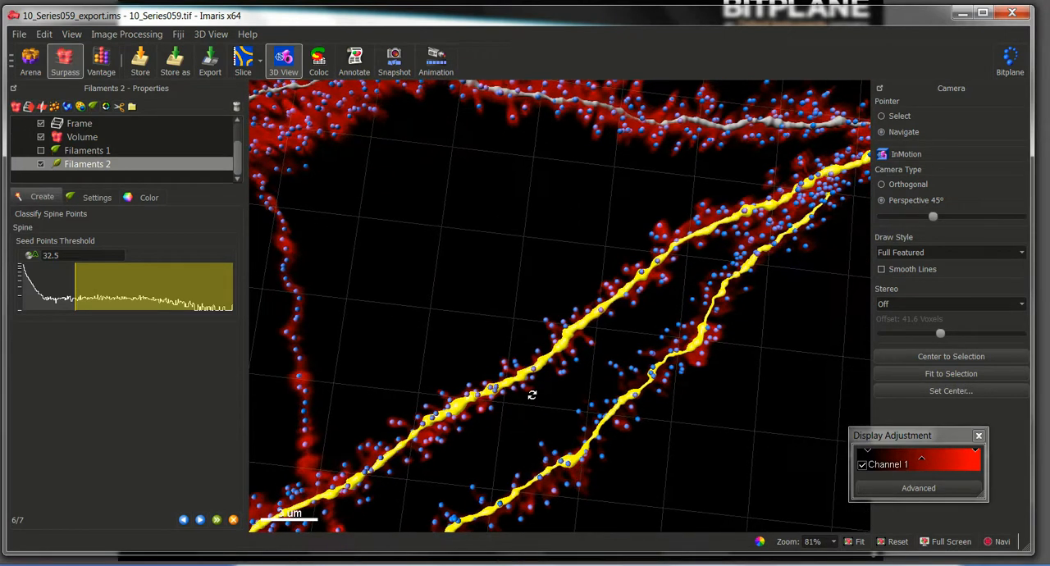
pyautogui.moveTo(531, 394); pyautogui.dragTo(631, 365)
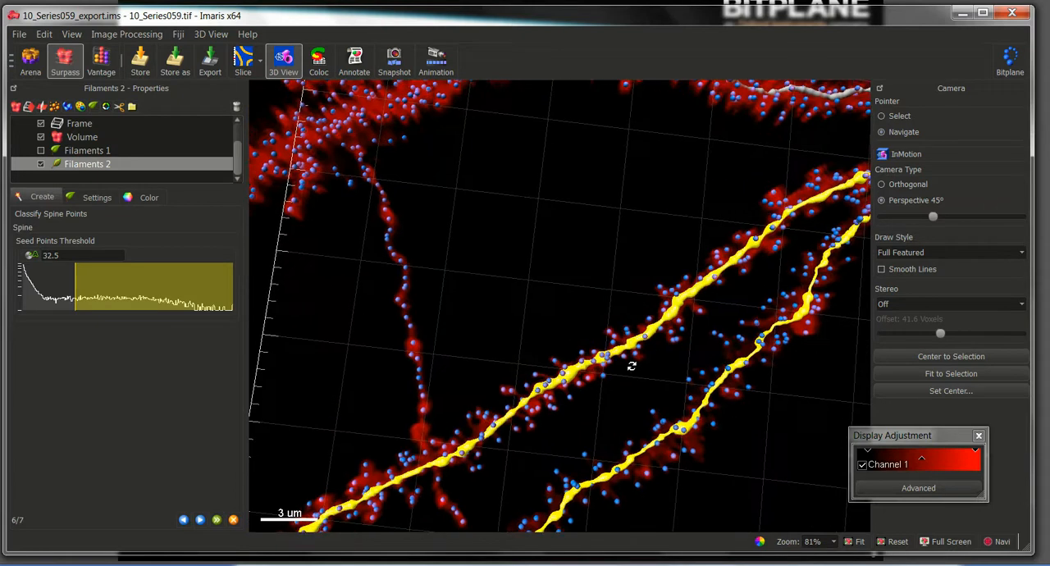
pyautogui.moveTo(544, 435)
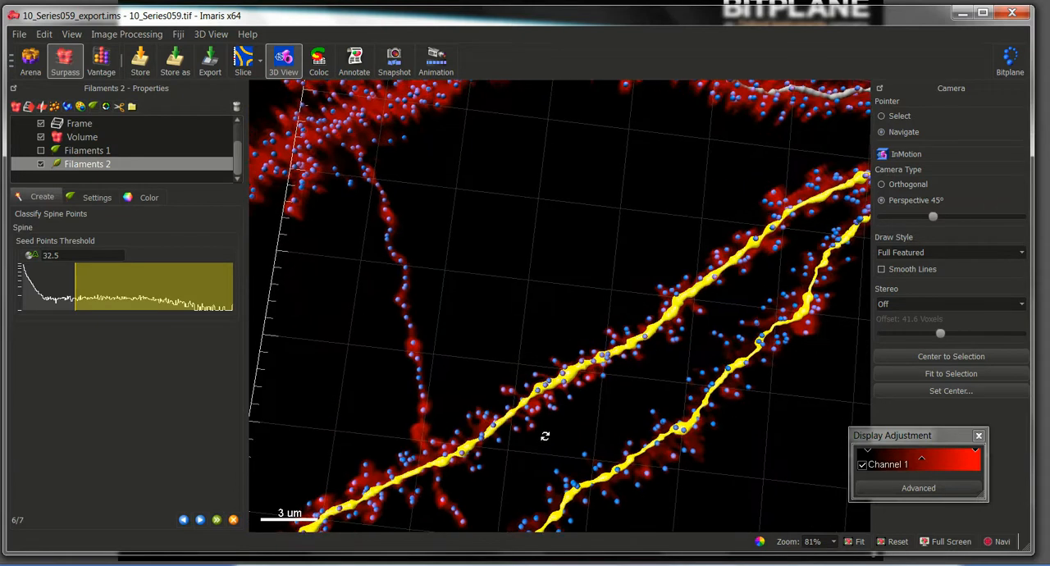
pyautogui.moveTo(545, 437); pyautogui.dragTo(449, 361)
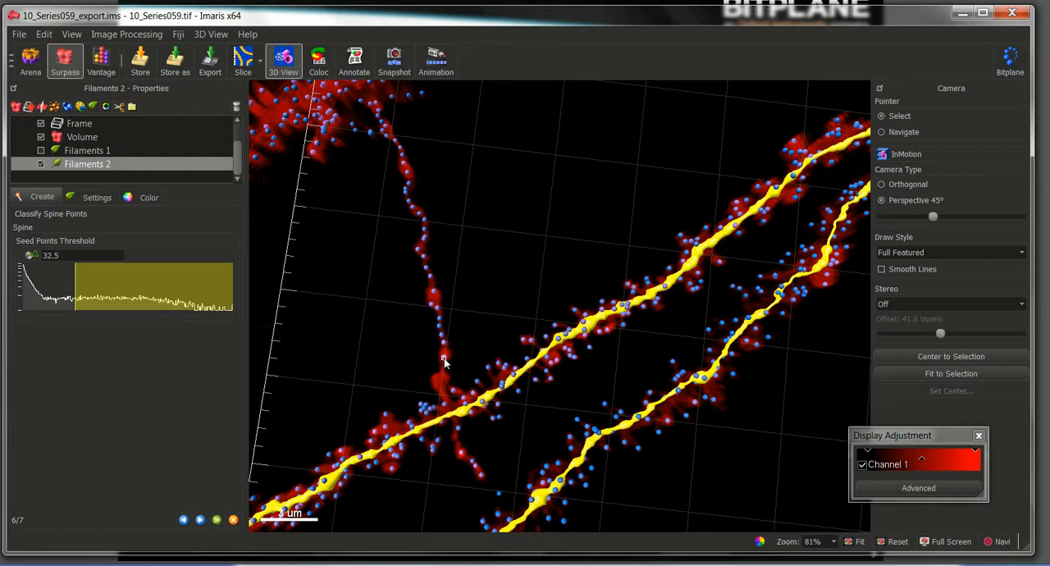
pyautogui.moveTo(446, 389)
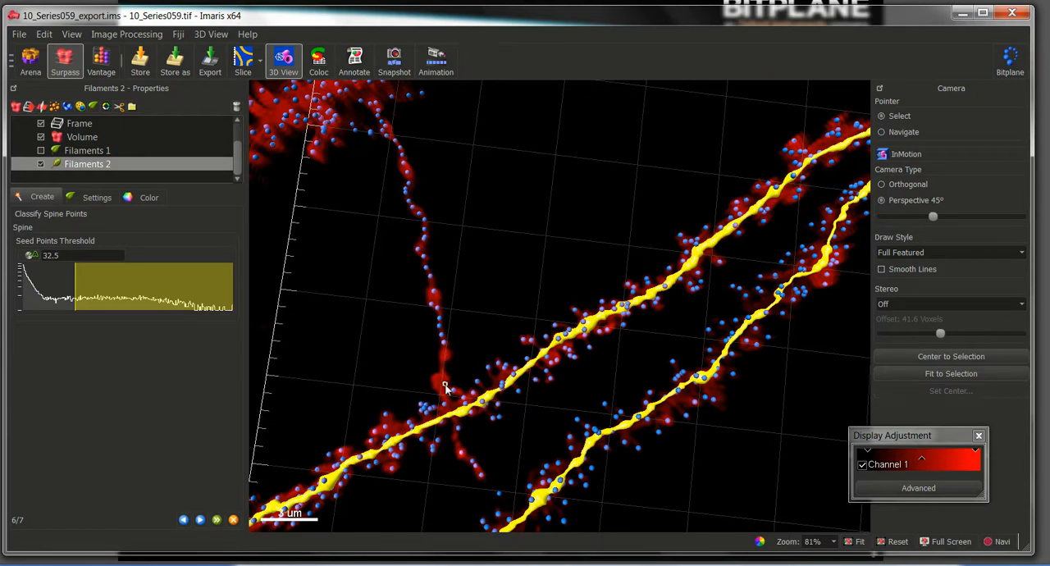
pyautogui.moveTo(446, 413)
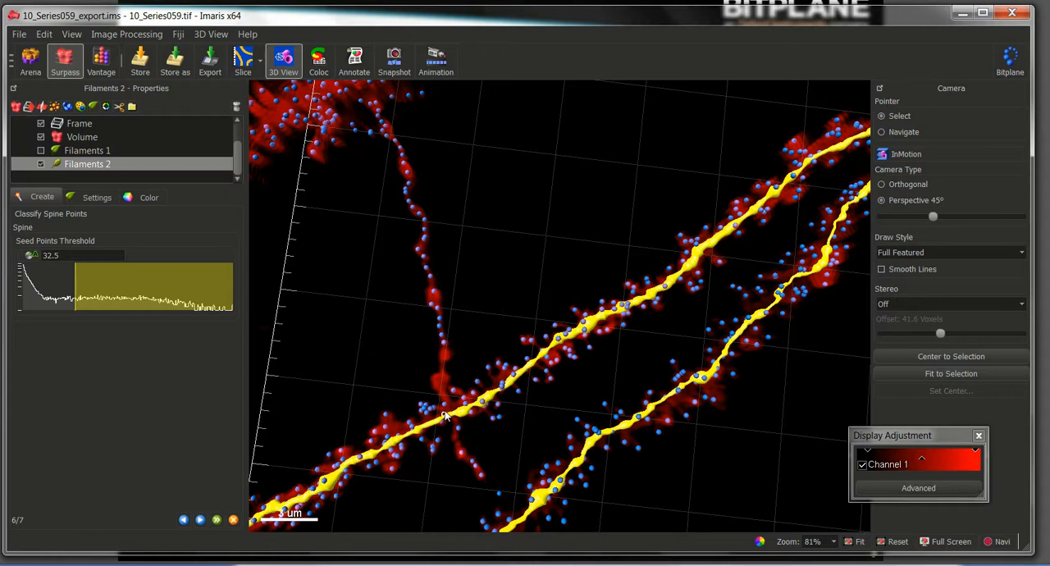
pyautogui.moveTo(457, 436)
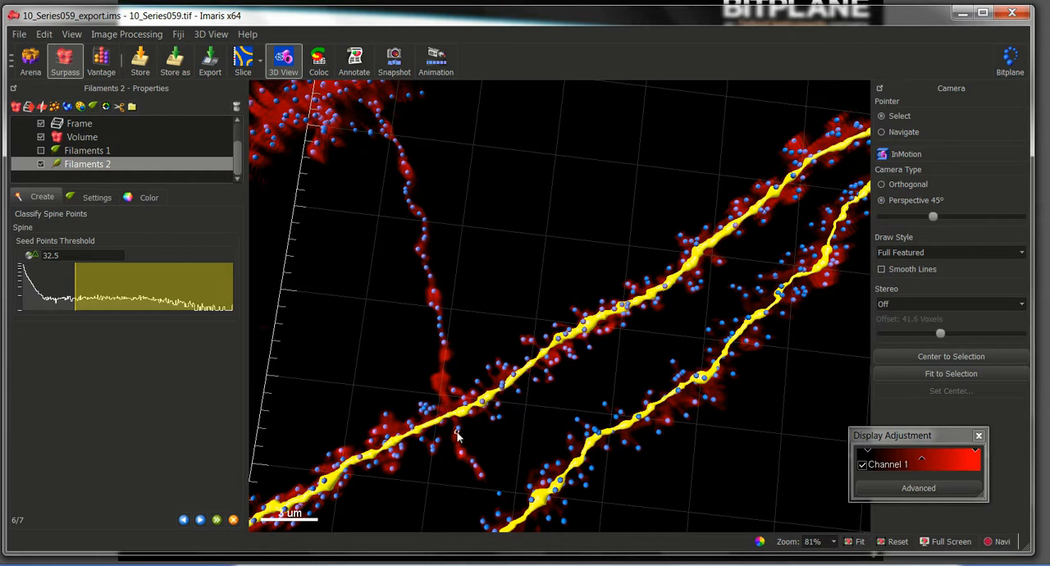
pyautogui.moveTo(442, 394)
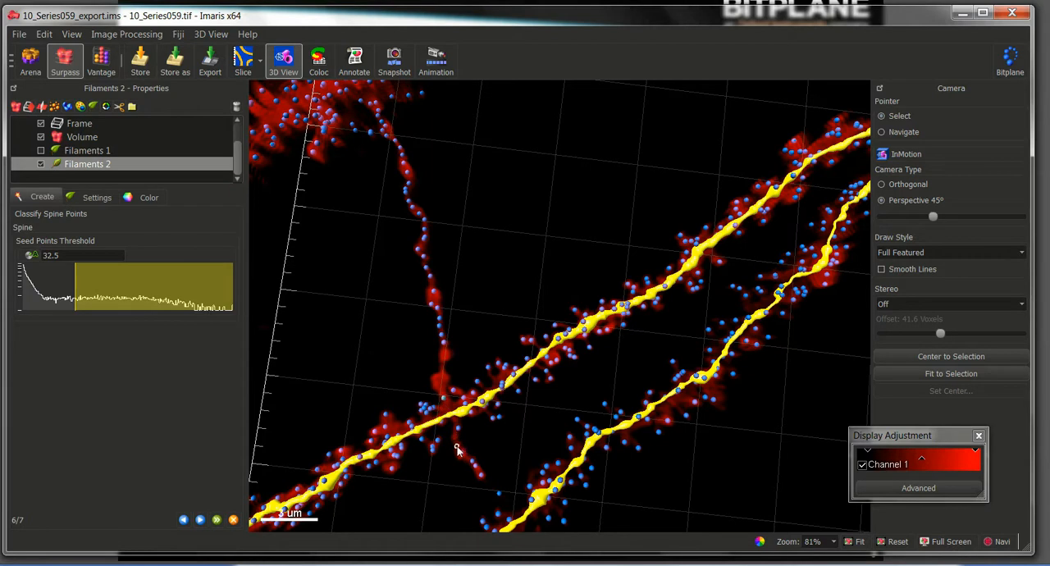
pyautogui.moveTo(457, 424)
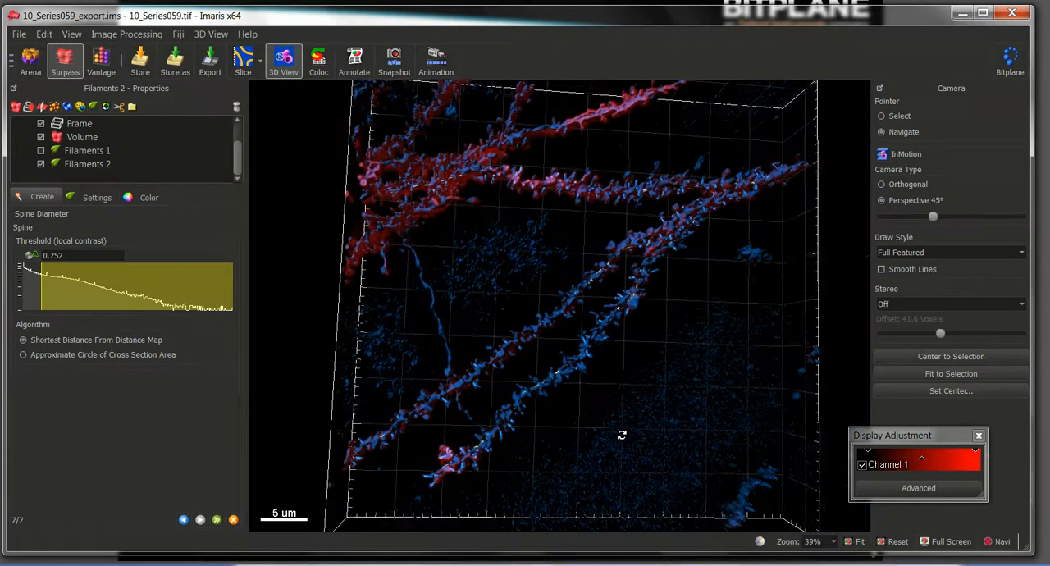
# Step: Adjust the spine diameter local contrast threshold to 0.862 so spines grow along both dendrites
pyautogui.moveTo(620, 434); pyautogui.dragTo(480, 309)
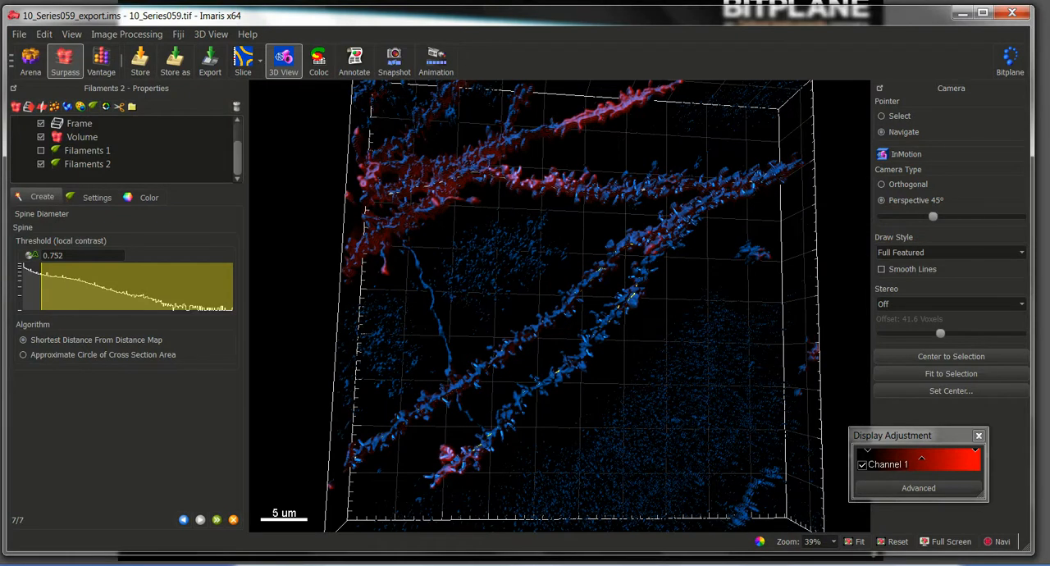
pyautogui.moveTo(64, 239)
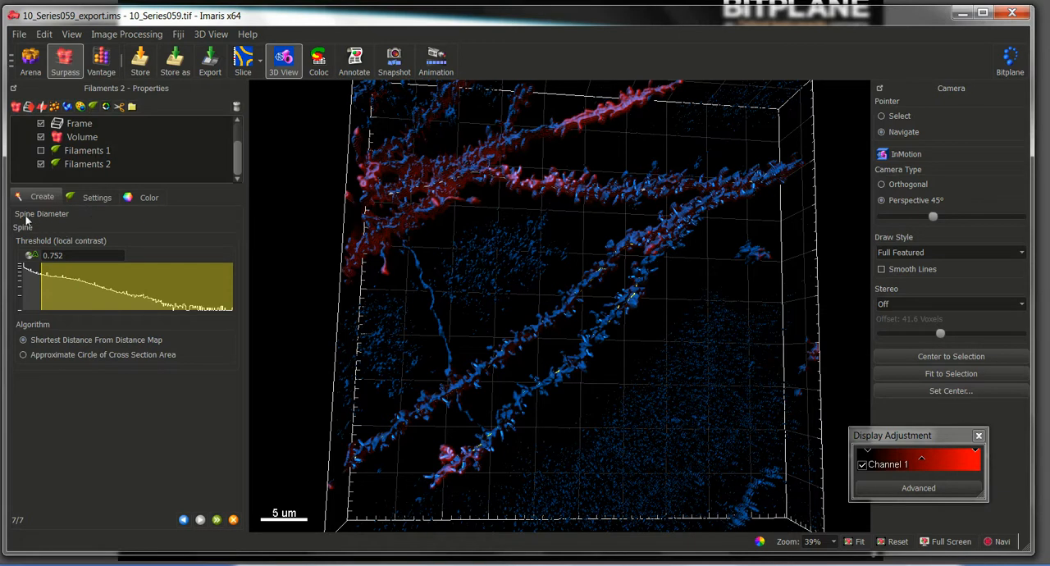
pyautogui.moveTo(66, 302)
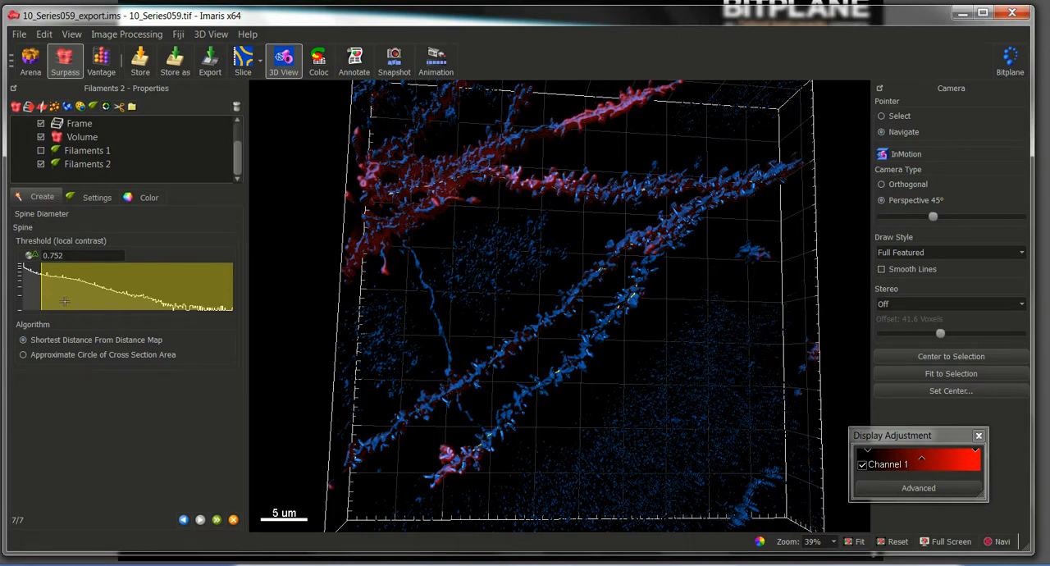
pyautogui.moveTo(66, 302); pyautogui.dragTo(49, 293)
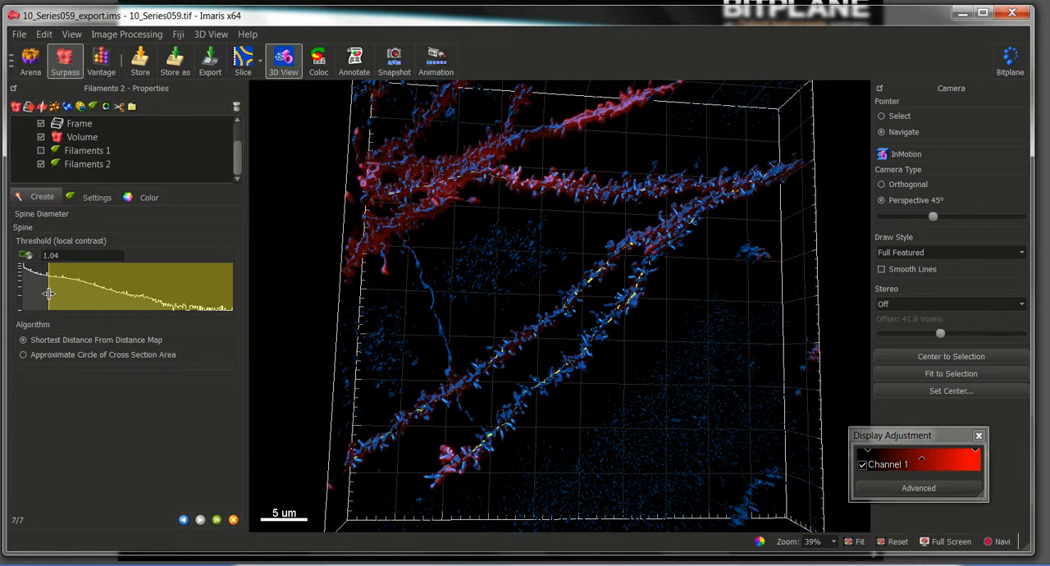
pyautogui.moveTo(49, 294); pyautogui.dragTo(43, 293)
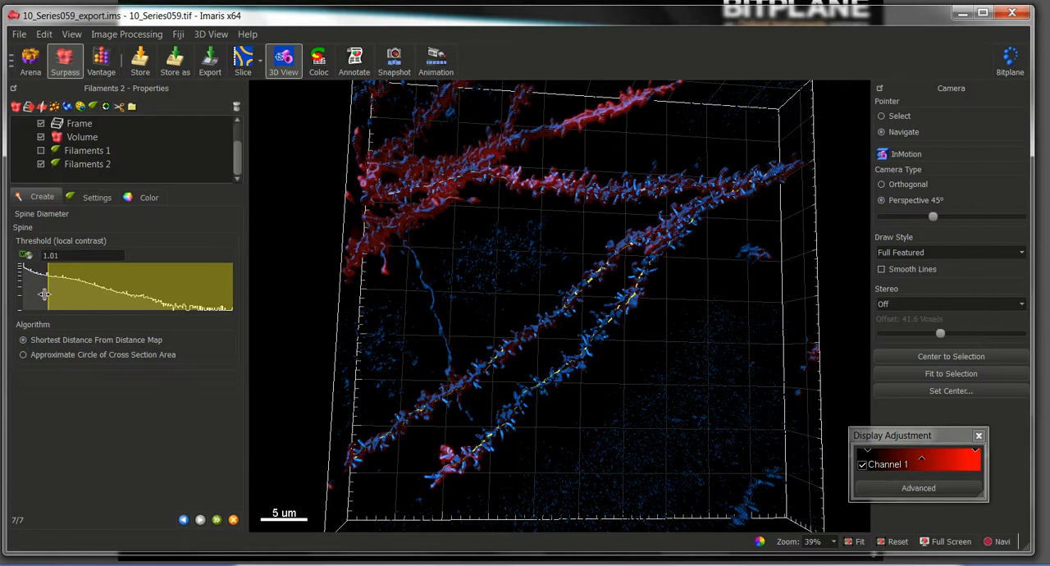
pyautogui.moveTo(25, 256); pyautogui.dragTo(58, 256)
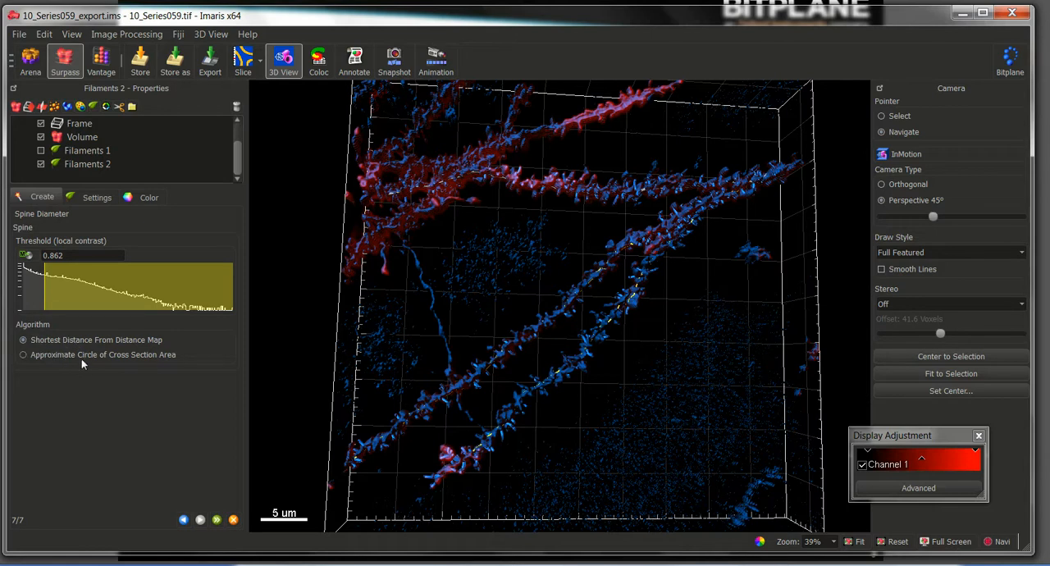
pyautogui.moveTo(99, 354)
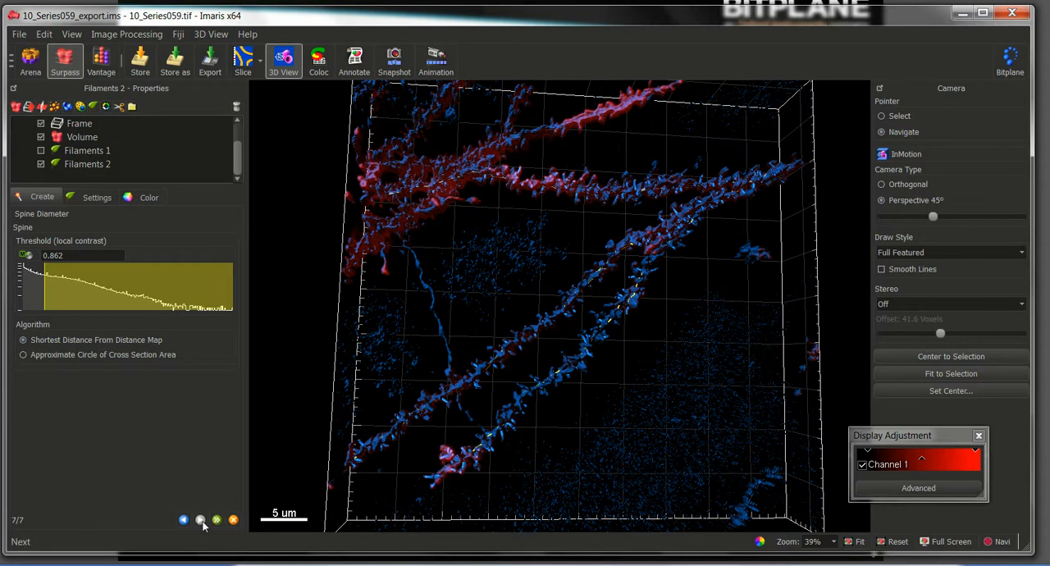
pyautogui.moveTo(216, 520)
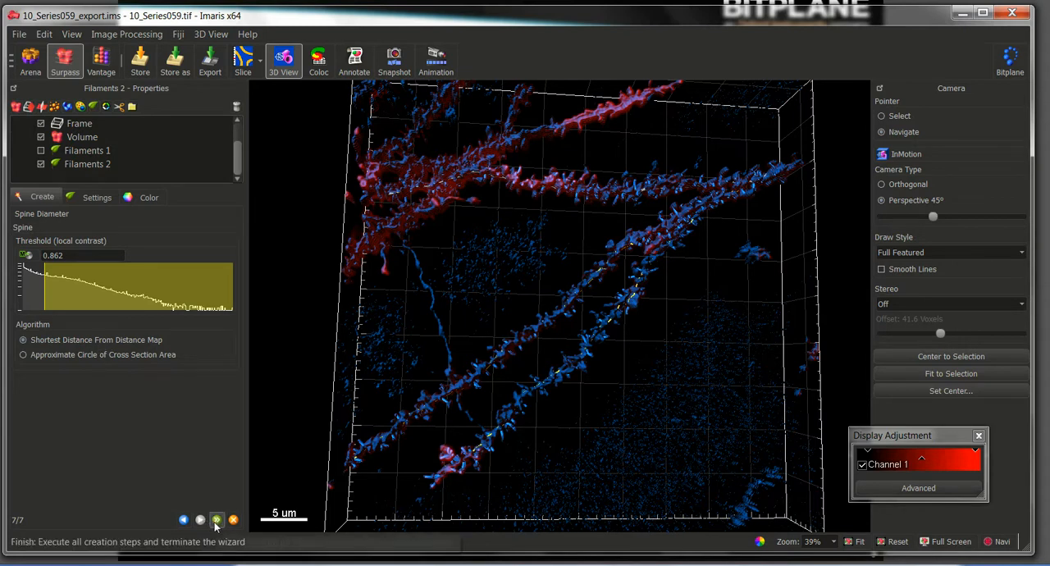
# Step: Finish the Filaments 2 creation and show its statistics of filament and point counts
pyautogui.click(217, 519)
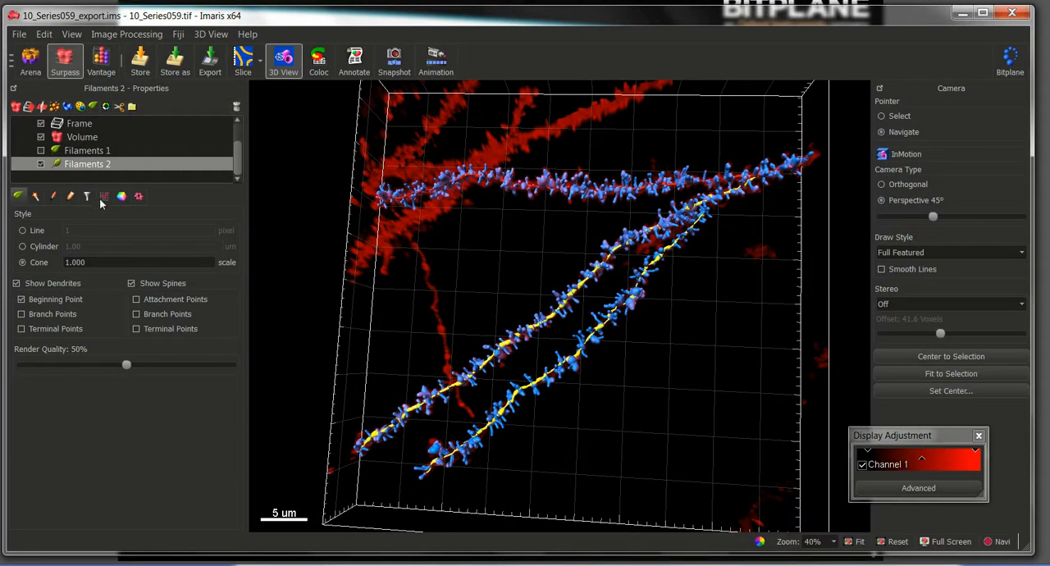
pyautogui.click(105, 196)
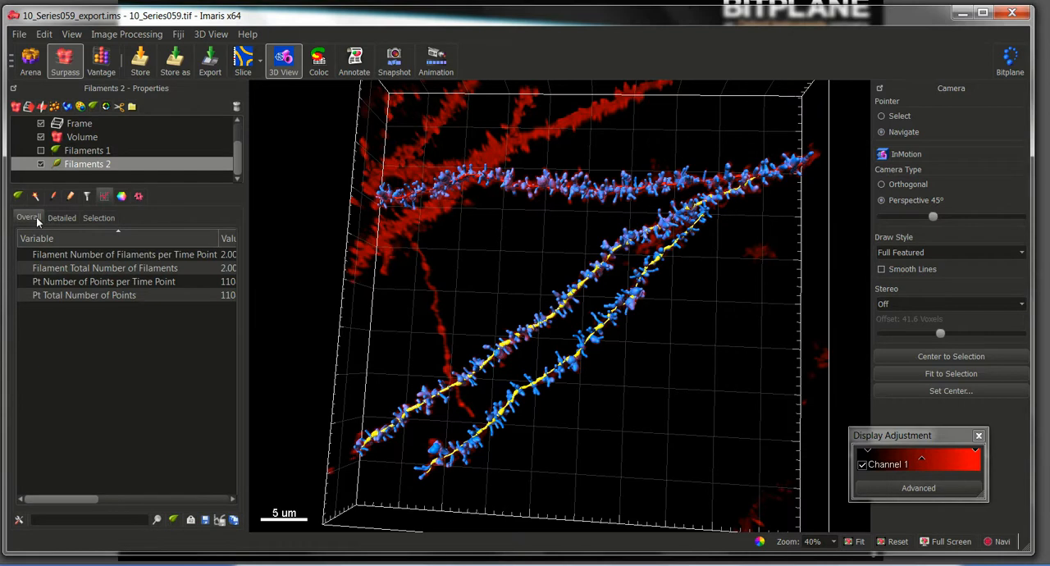
# Step: Show the Overall statistics of Filaments 2, listing the filament and point counts
pyautogui.click(62, 216)
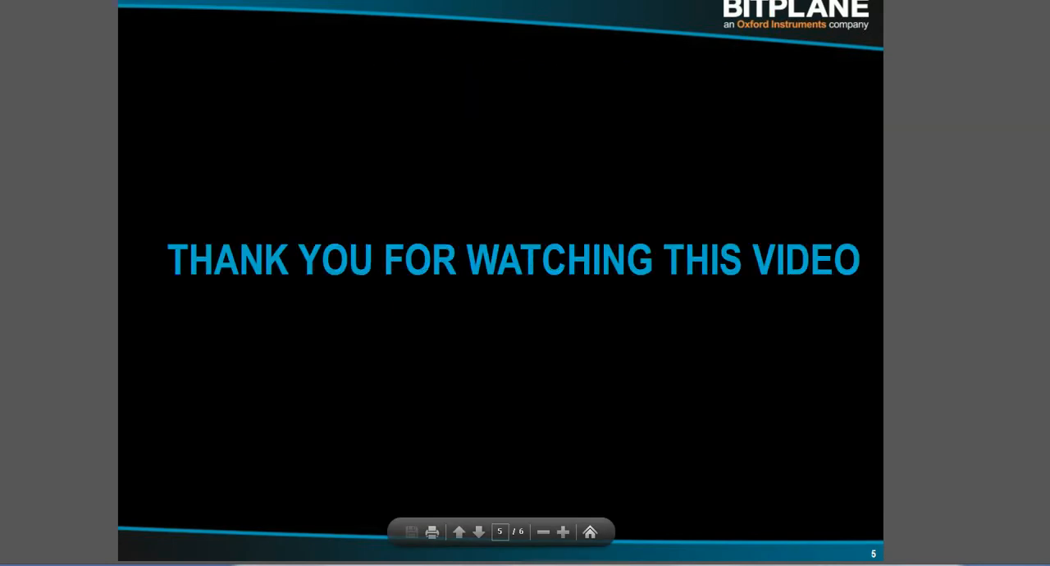
pyautogui.moveTo(334, 135)
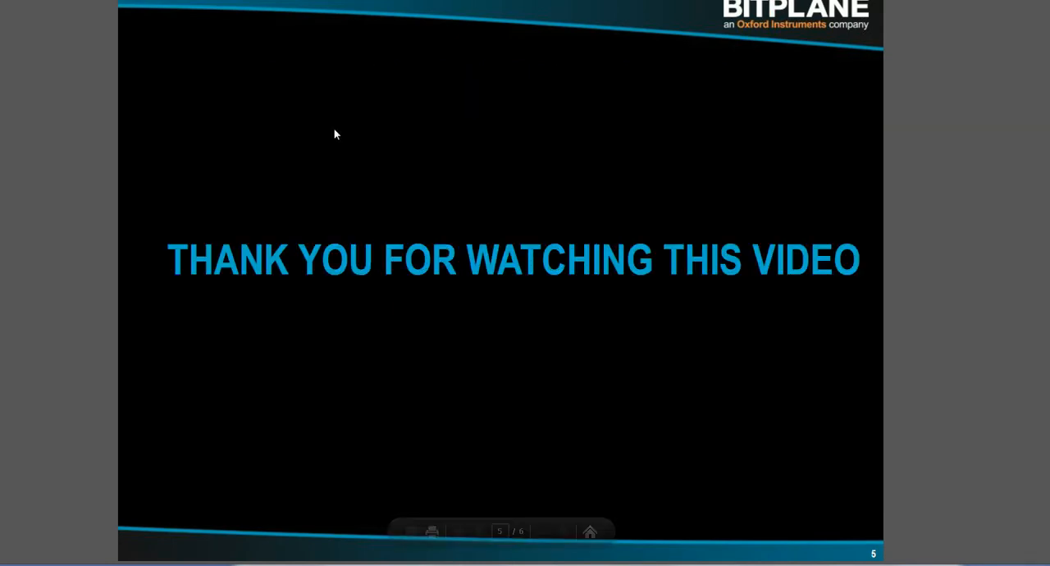